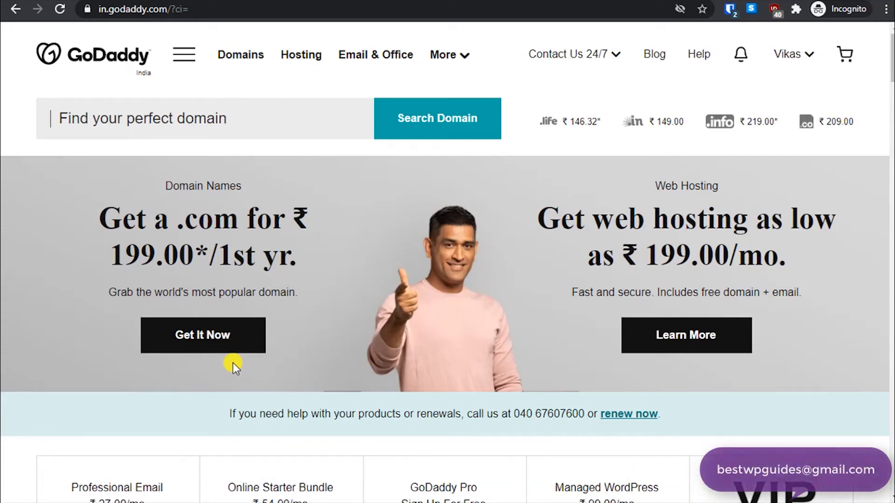
mouse_move(6, 319)
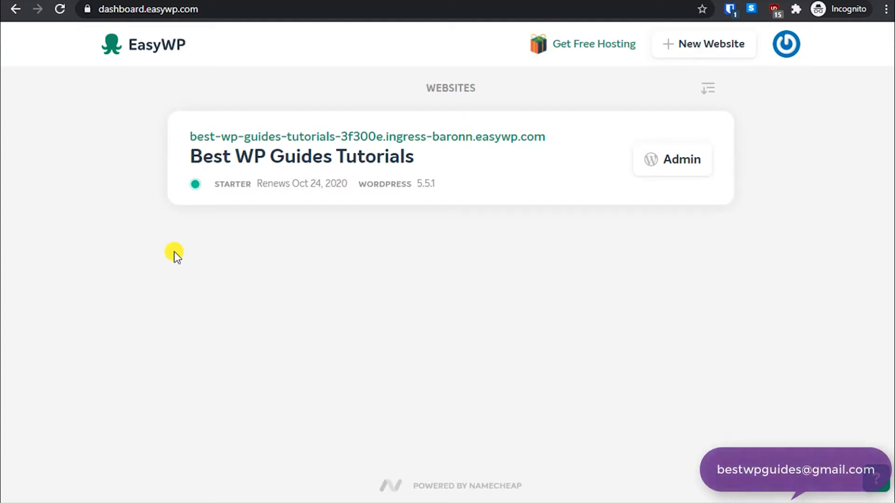
mouse_move(206, 180)
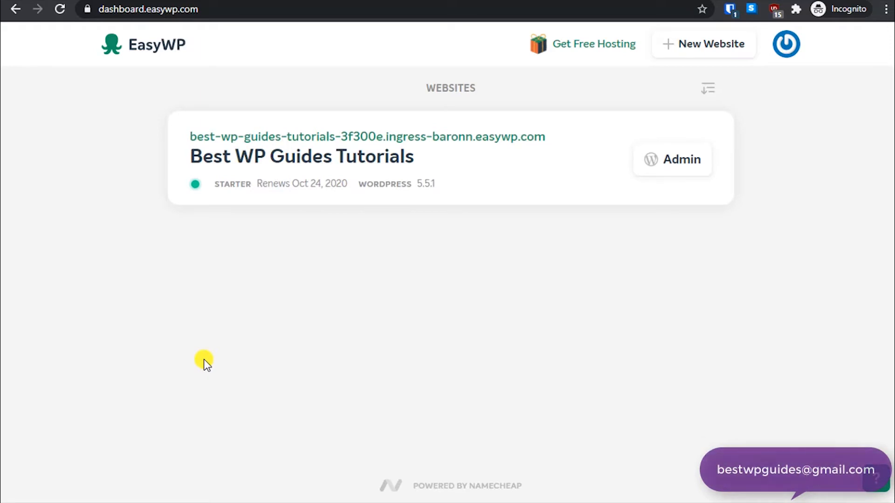
mouse_move(107, 30)
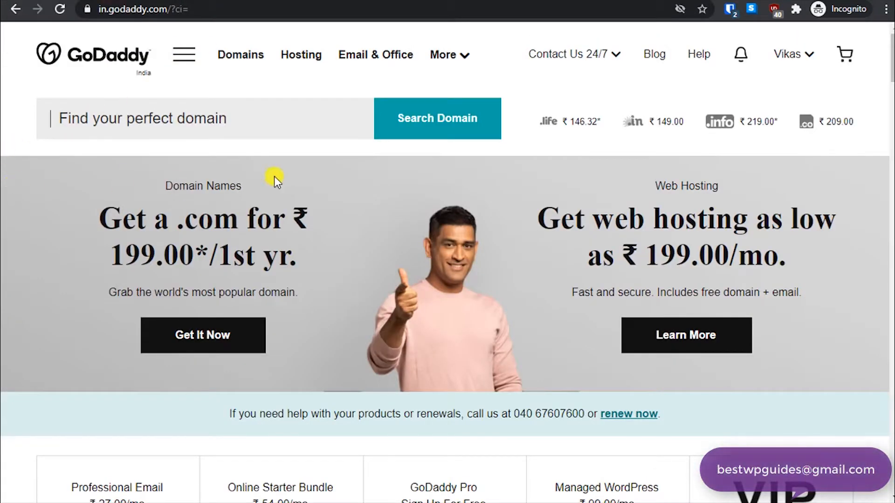
mouse_move(847, 55)
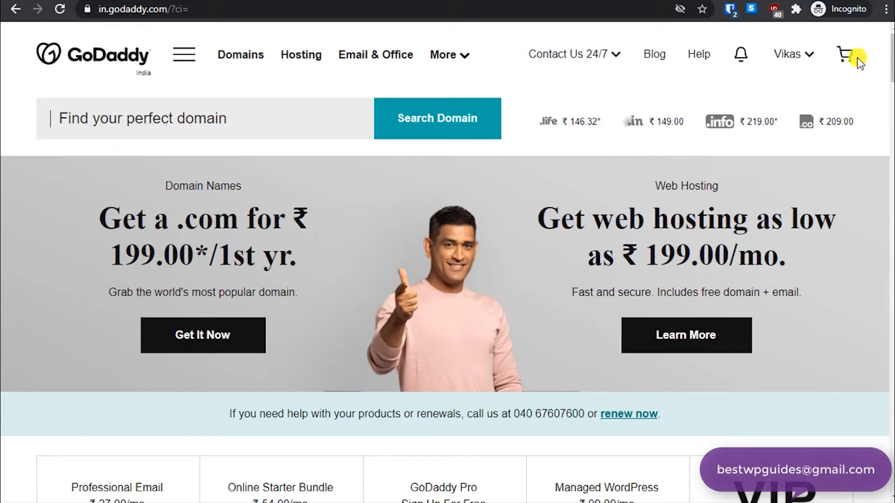
mouse_move(805, 56)
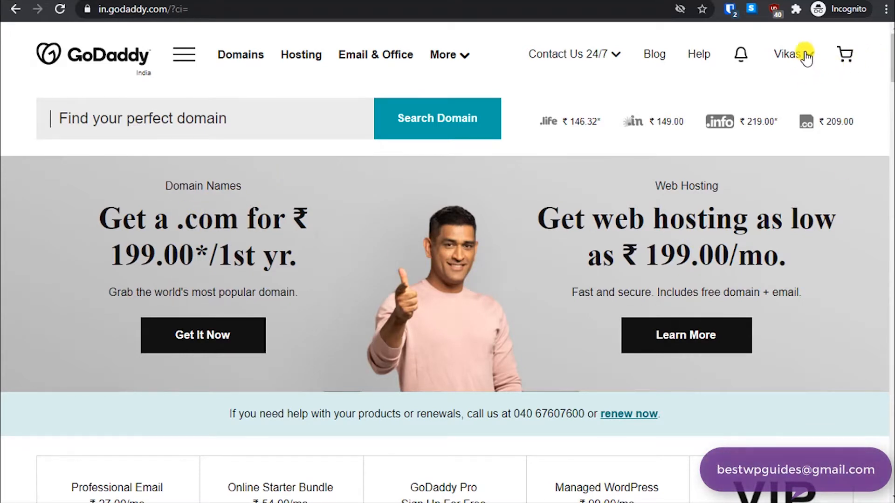
mouse_move(809, 60)
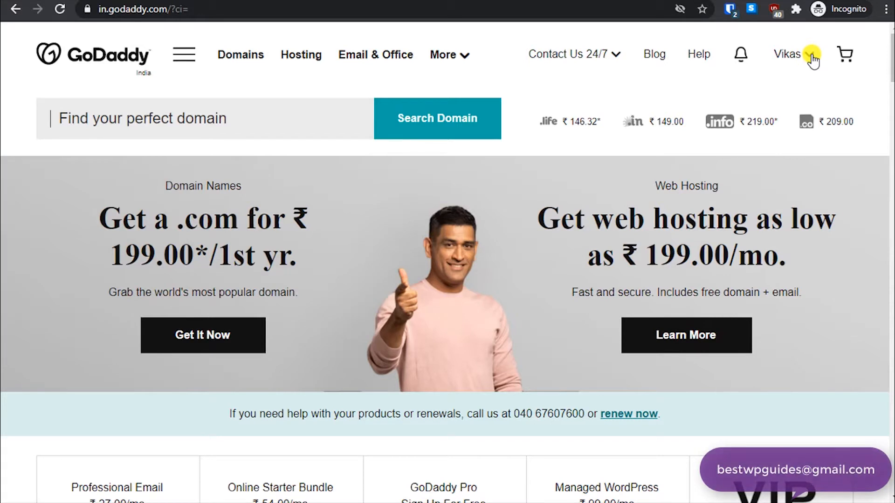
Step: Go from the account menu through My Products to bestwpguides.com's DNS Management page
left_click(787, 53)
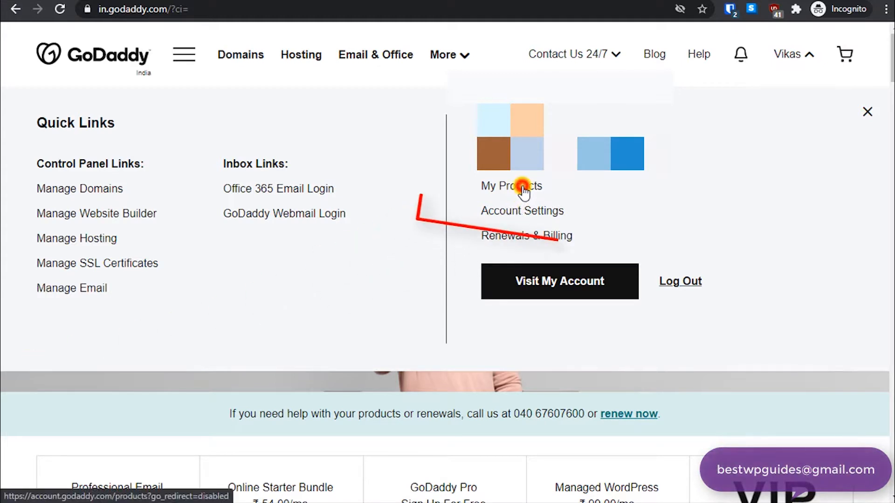
left_click(511, 185)
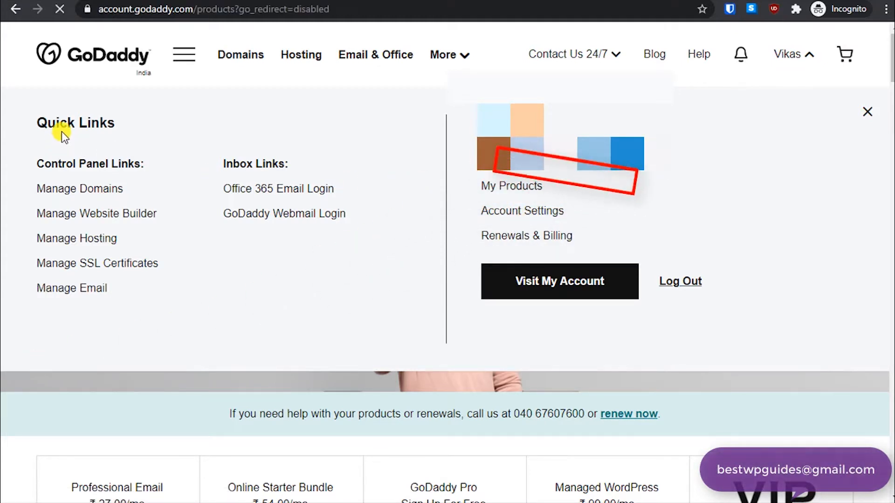
left_click(559, 280)
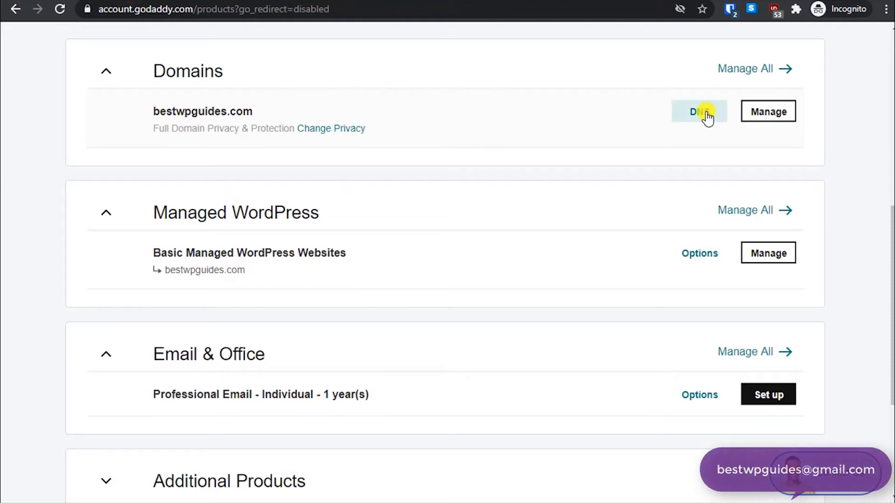
left_click(699, 112)
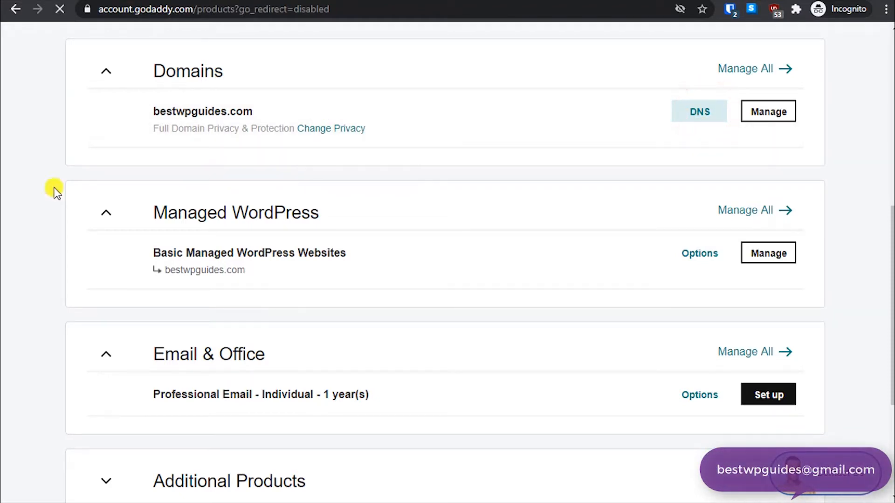
left_click(698, 111)
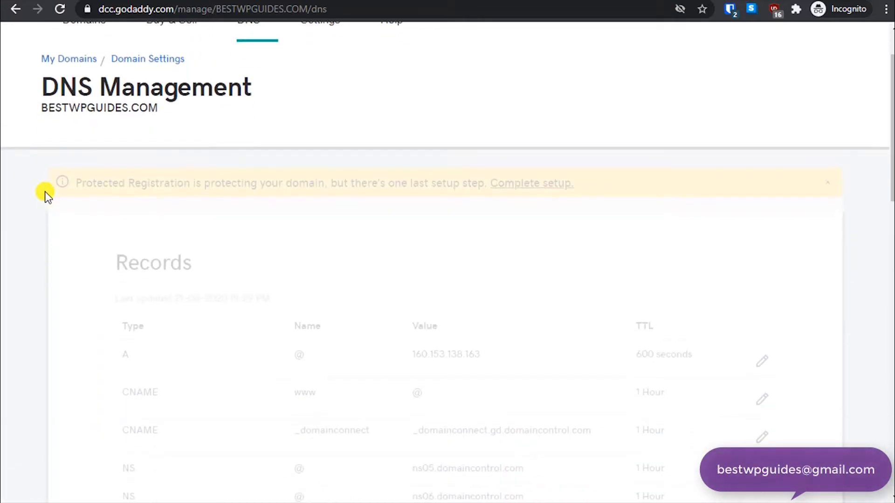
scroll("down", 3)
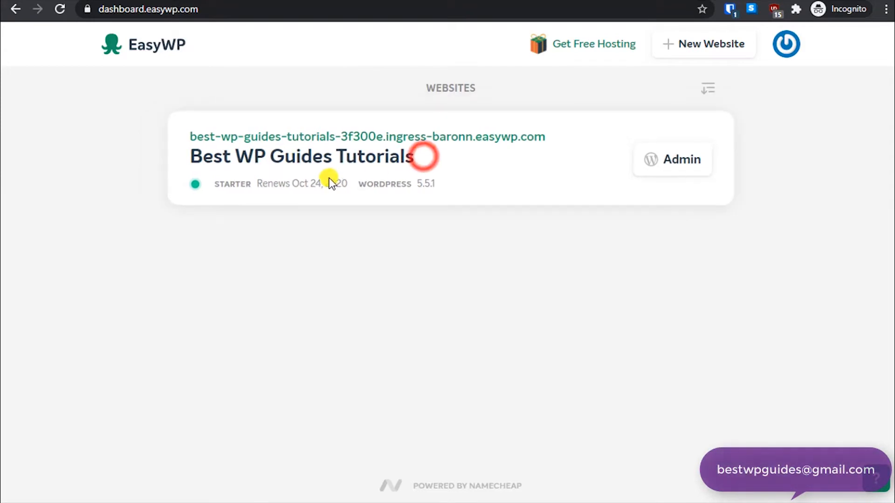
Step: Open the Best WP Guides Tutorials site overview and start changing its Domain
left_click(304, 156)
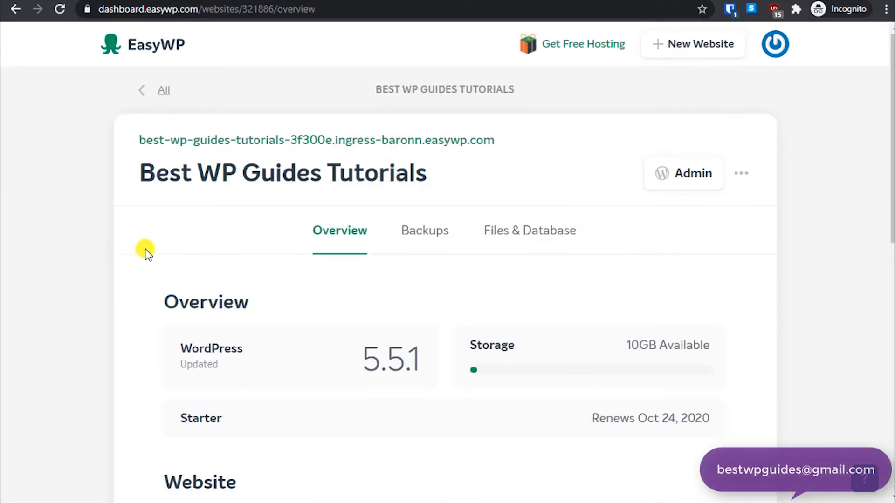
scroll("down", 3)
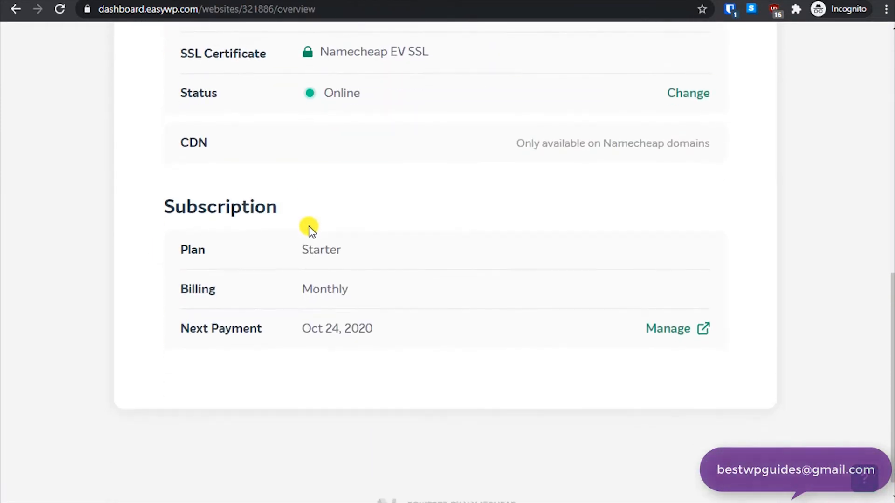
scroll("up", 3)
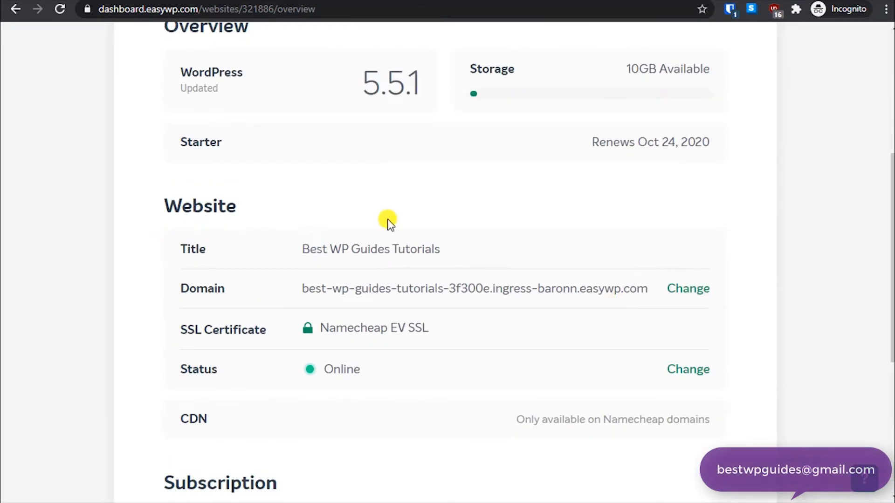
mouse_move(608, 271)
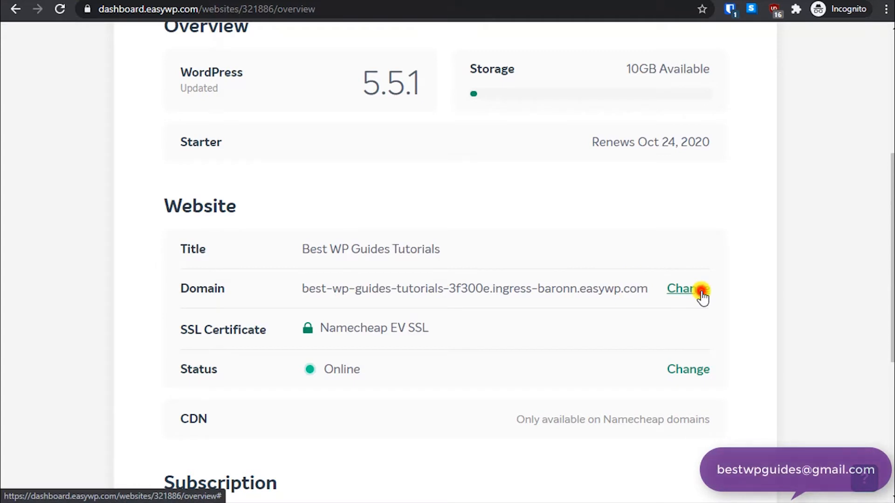
left_click(683, 288)
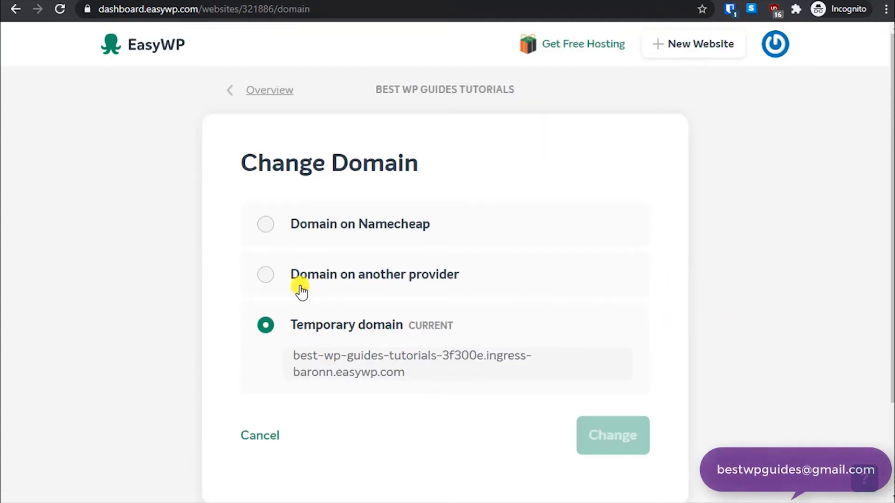
mouse_move(400, 342)
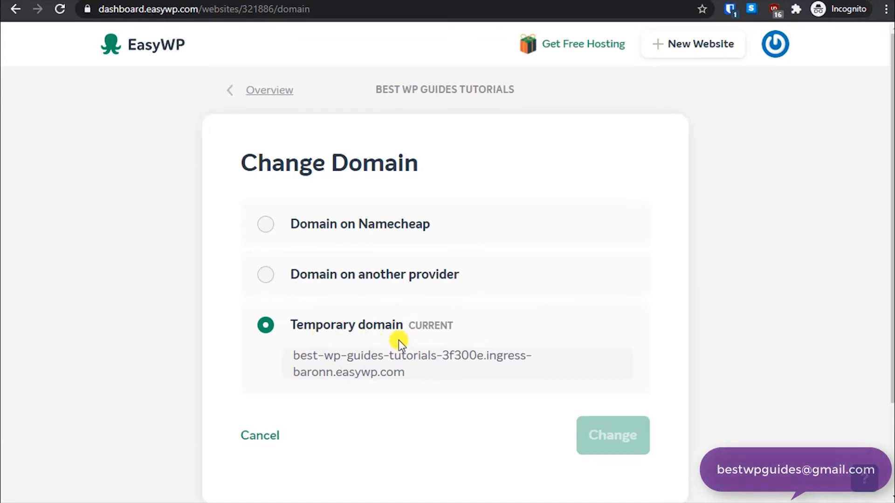
Step: Enter bestwpguides.com as another provider's domain and copy target ingress-baronn.easywp.com
left_click(265, 275)
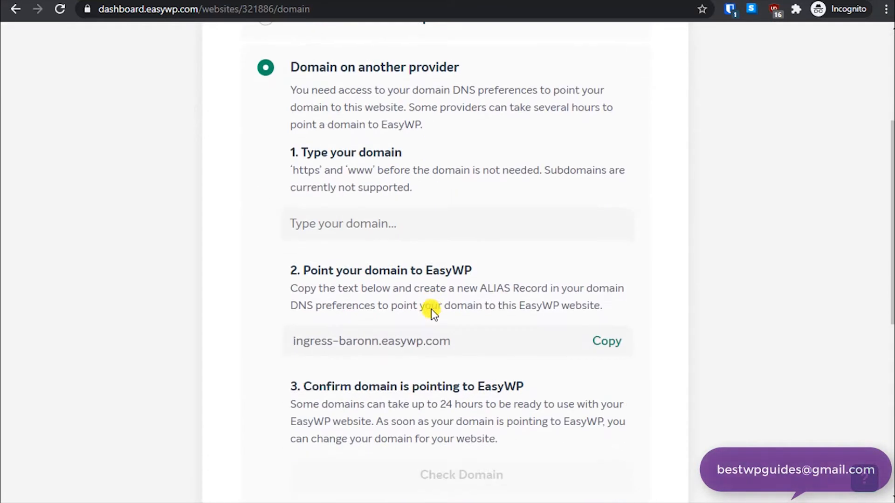
left_click(317, 223)
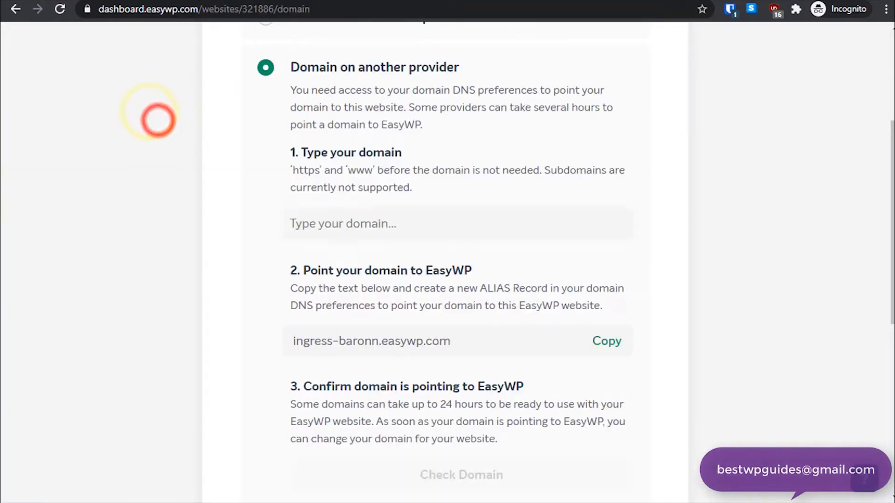
type("bestwpguides.com")
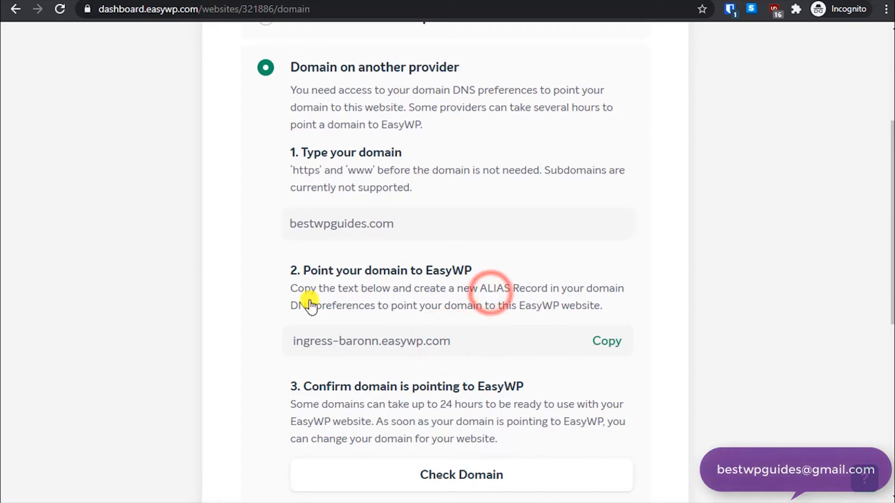
scroll("down", 3)
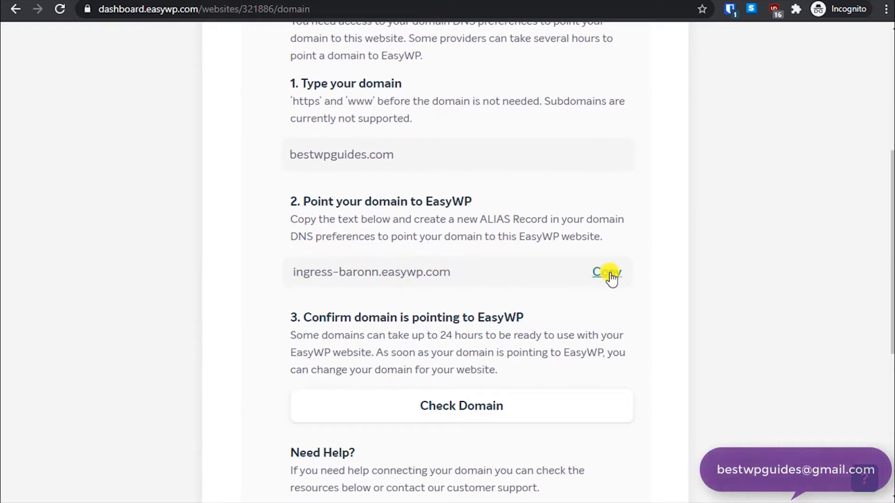
left_click(604, 272)
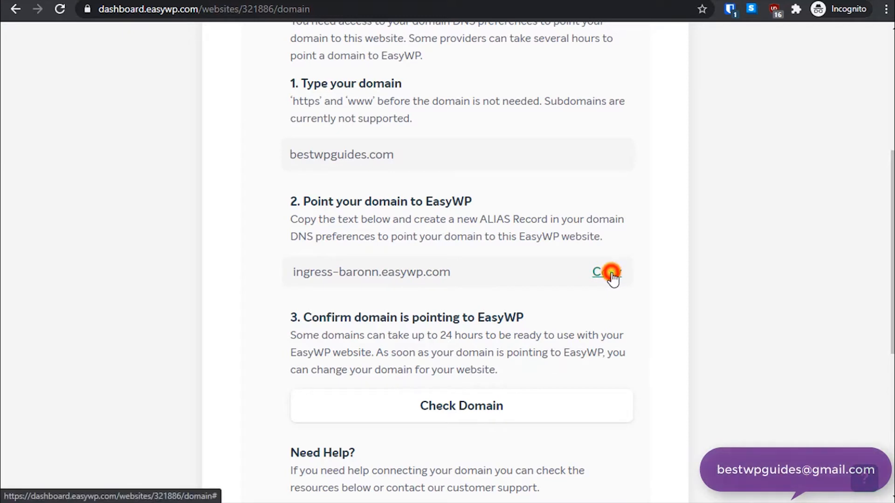
left_click(606, 272)
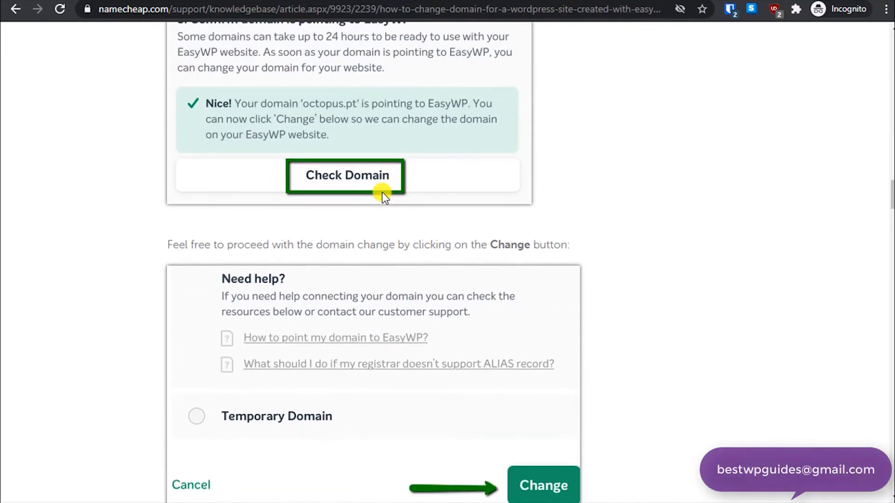
Step: Search the Namecheap article for ingress-baronn.easywp.com and select its first IP, 63.250.43.9
scroll("down", 3)
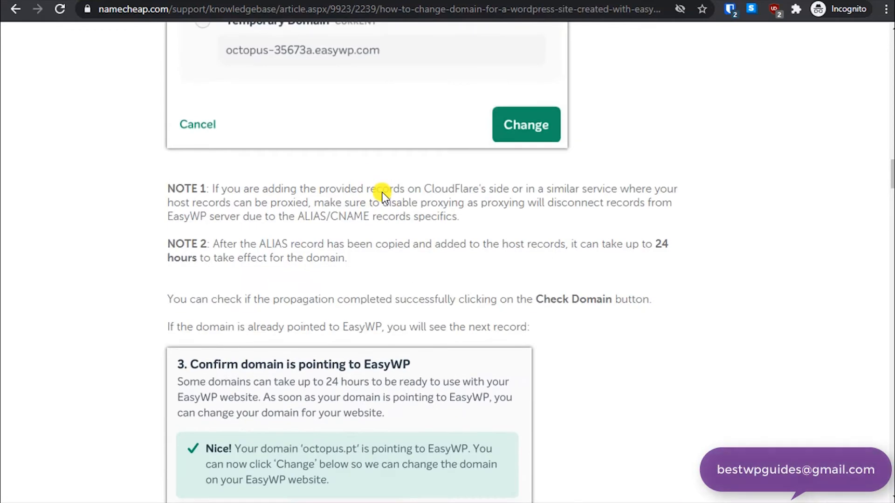
scroll("down", 3)
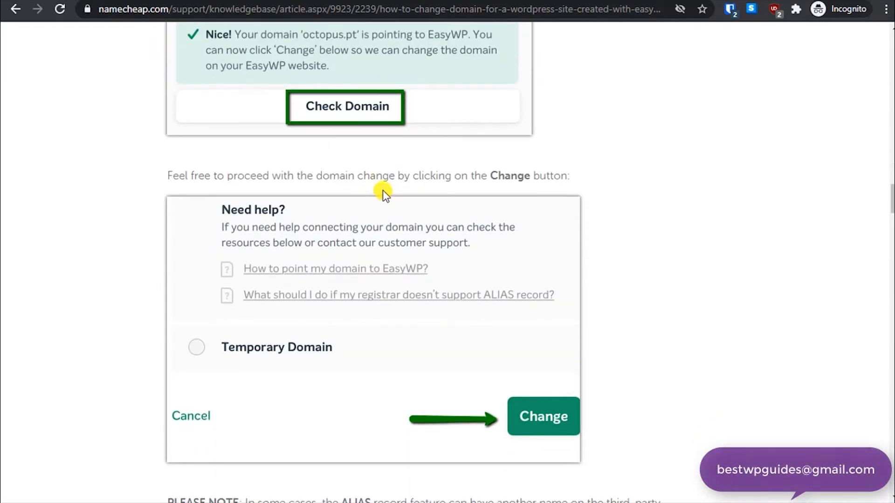
key("ctrl+f")
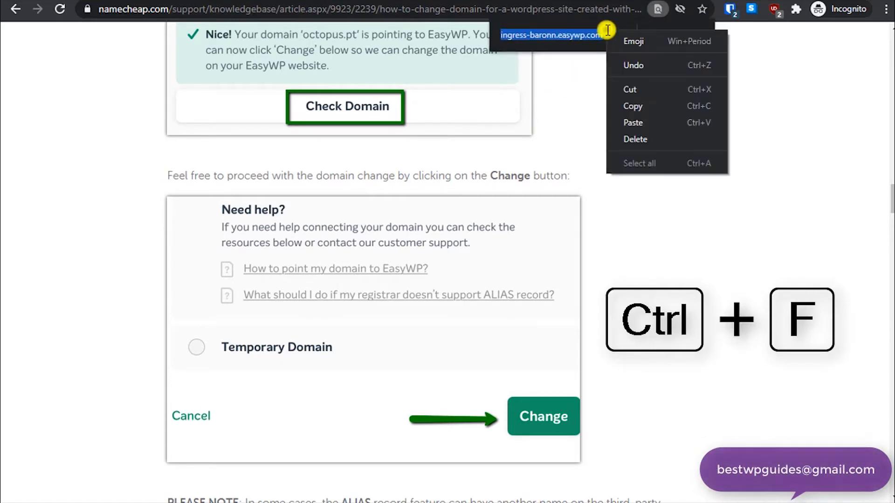
key("ctrl+f")
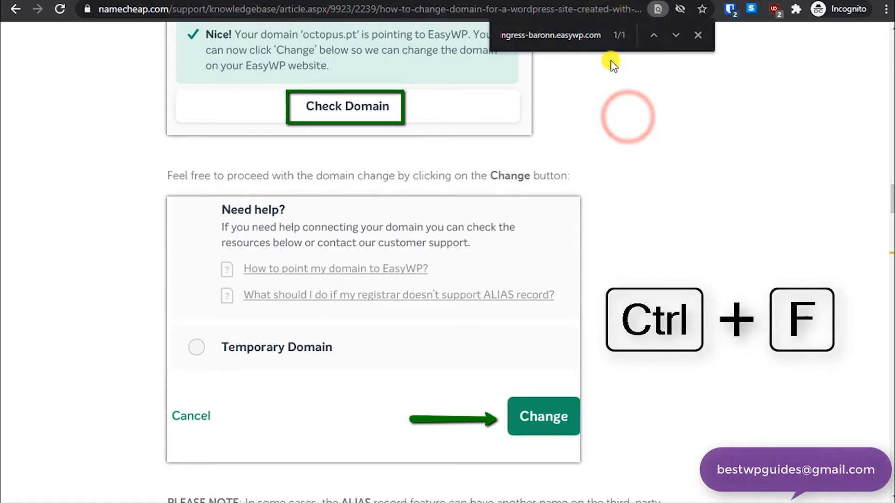
scroll("down", 3)
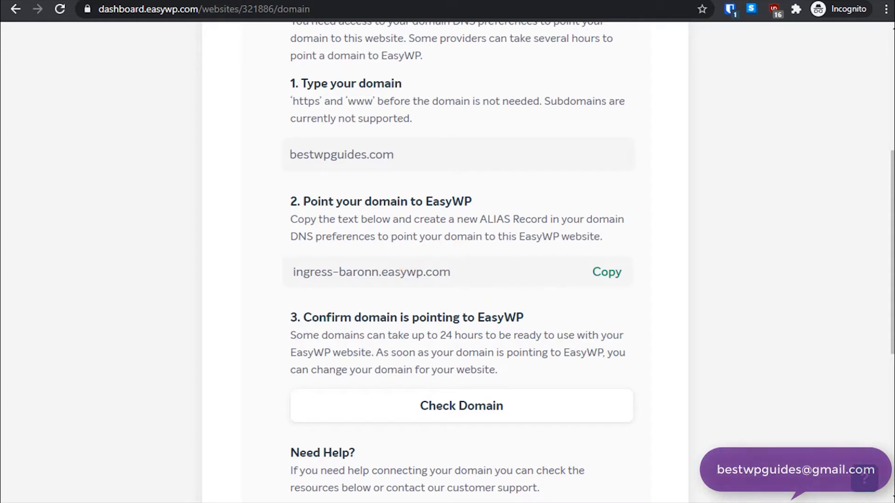
mouse_move(417, 284)
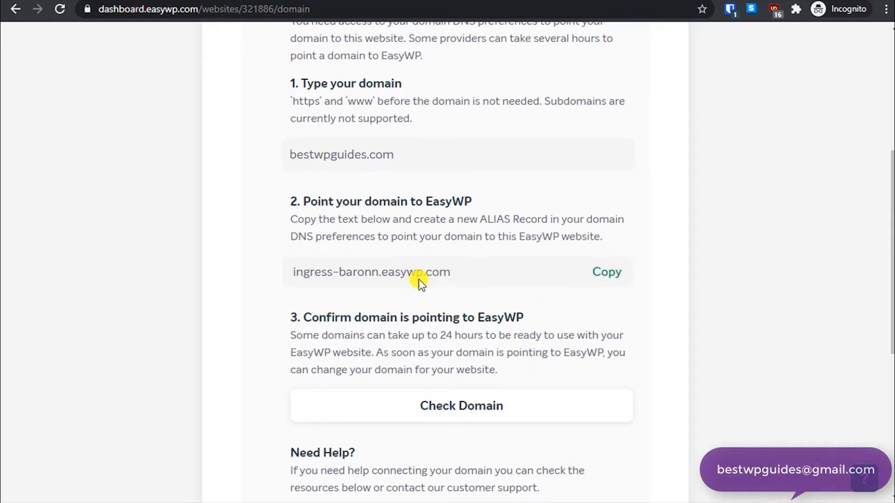
mouse_move(477, 278)
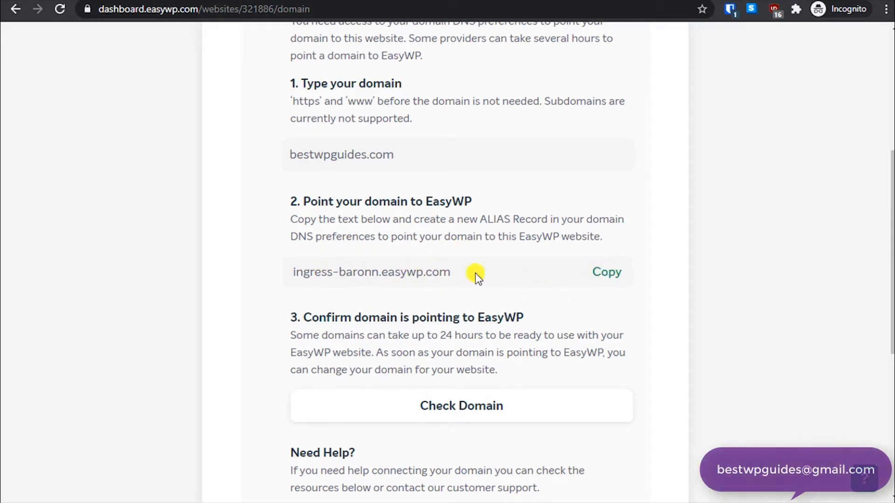
mouse_move(427, 255)
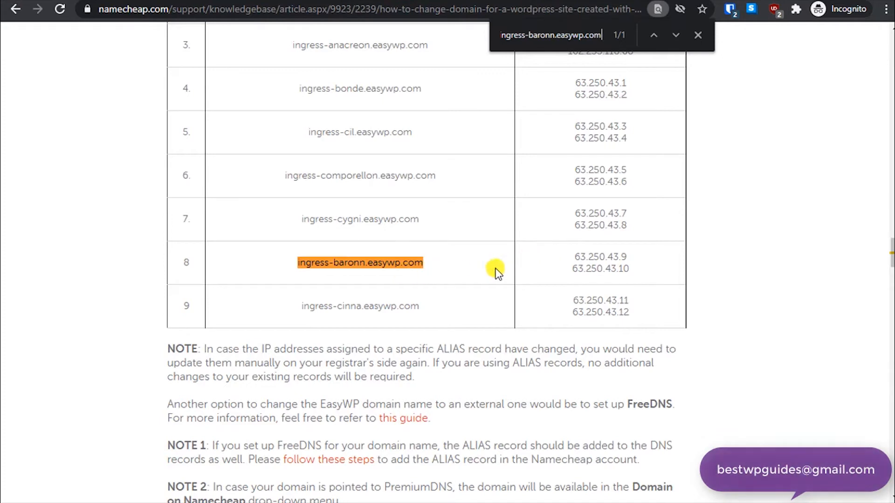
mouse_move(566, 255)
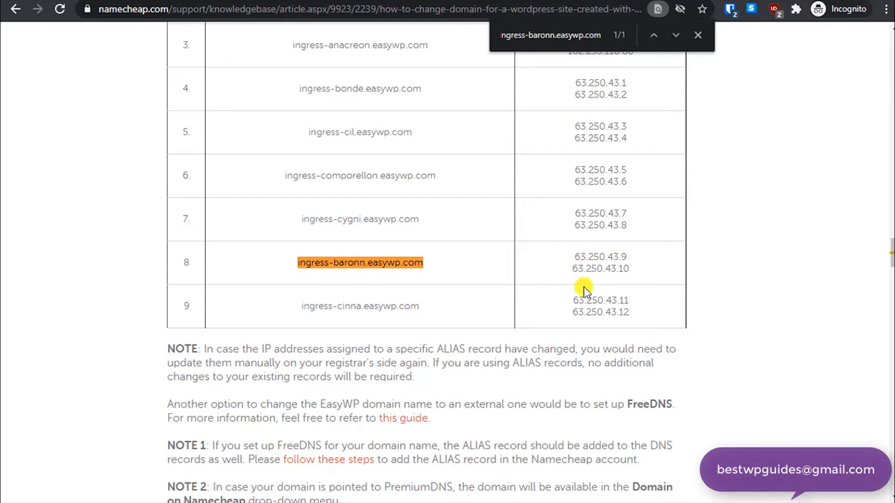
double_click(600, 257)
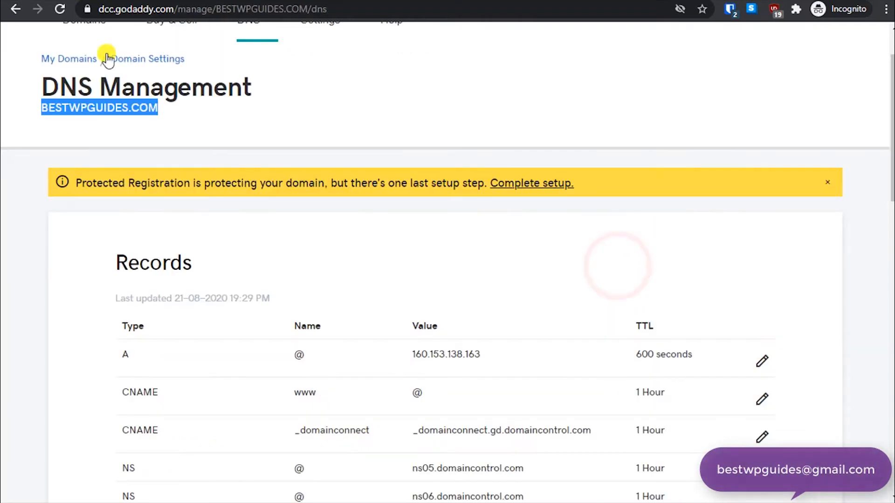
Step: Create a Type A record with host @ and value 63.250.43.9, and save it
scroll("down", 3)
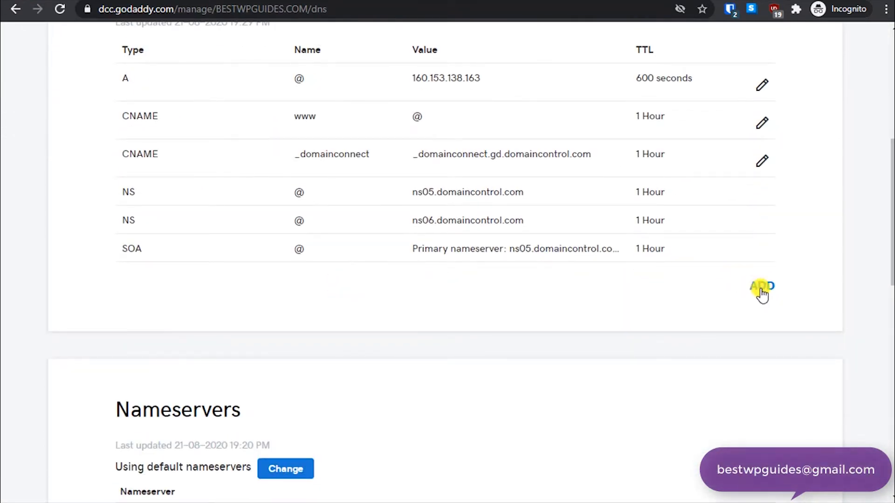
left_click(763, 287)
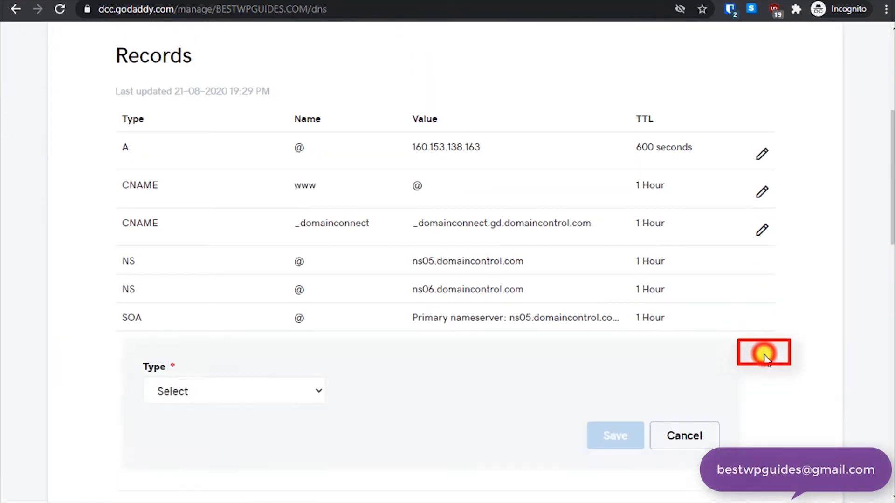
left_click(233, 391)
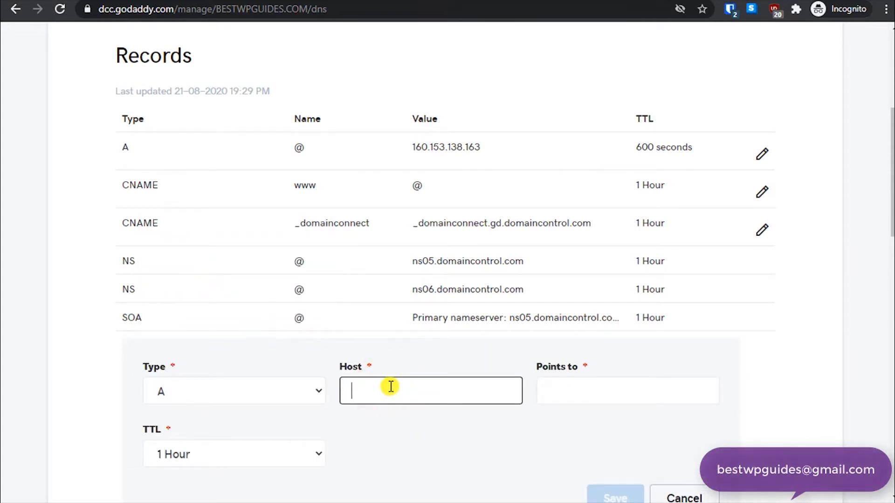
left_click(627, 390)
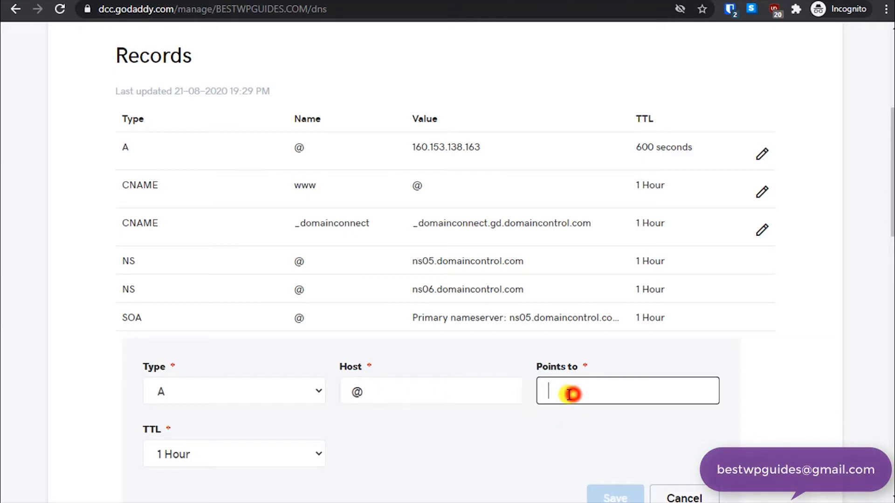
type("63.250.43.9")
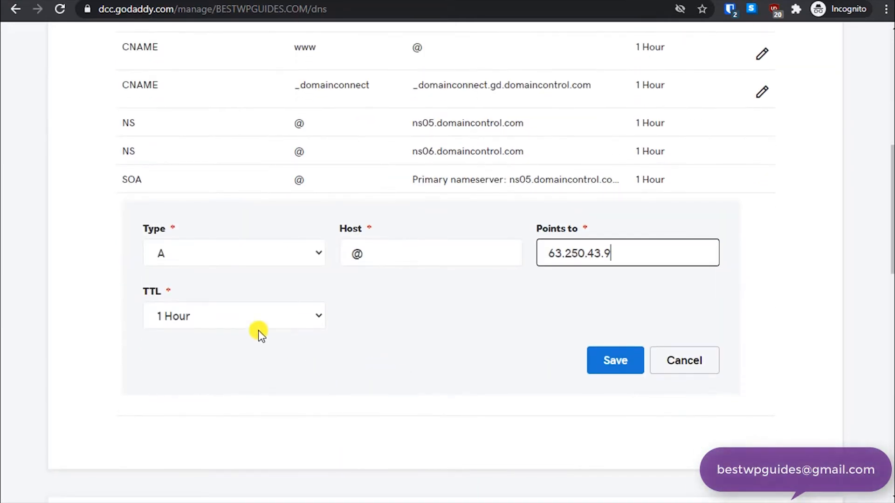
left_click(615, 360)
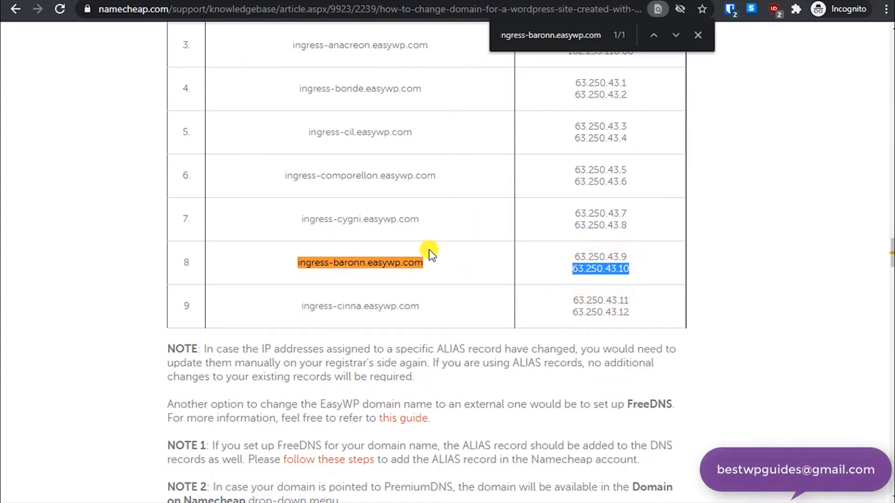
mouse_move(285, 270)
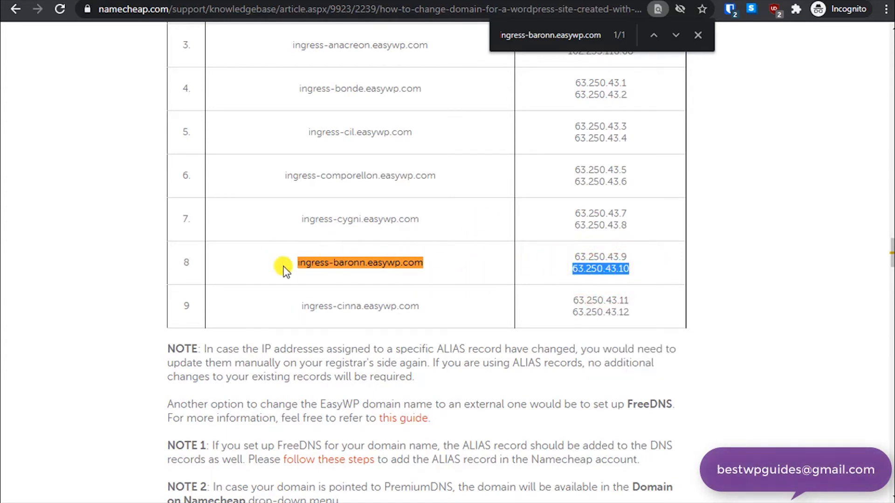
mouse_move(387, 257)
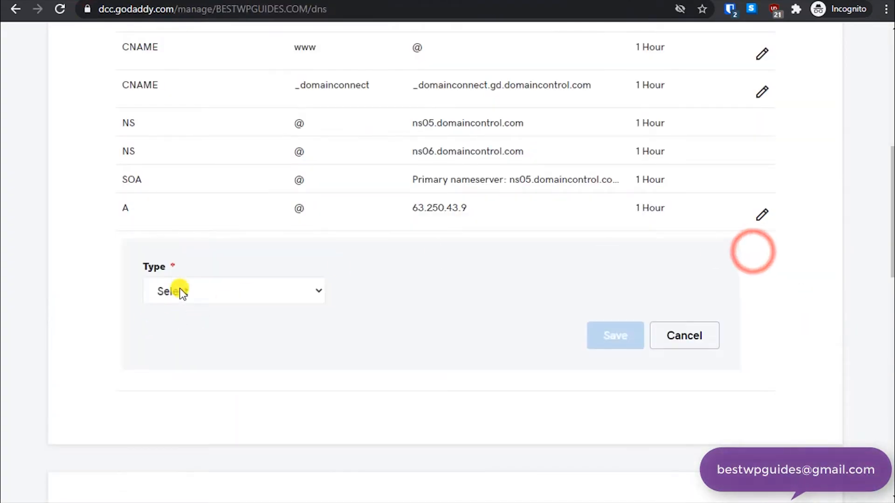
Step: Set the second @ record to Type A and save it pointing to 63.250.43.10
left_click(234, 290)
type("63.250.43.10")
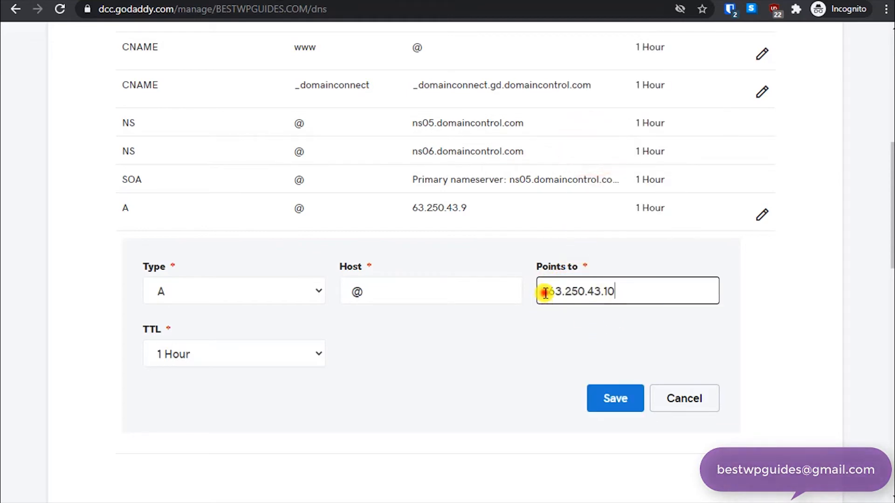
mouse_move(624, 297)
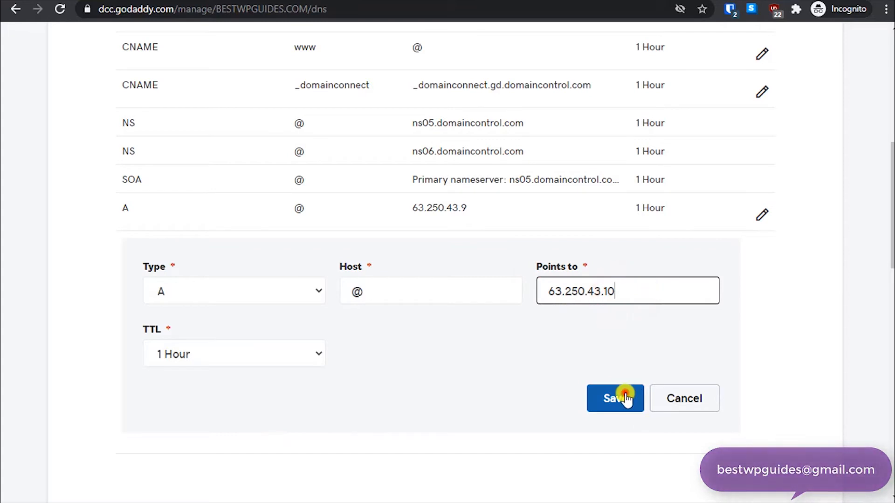
left_click(615, 398)
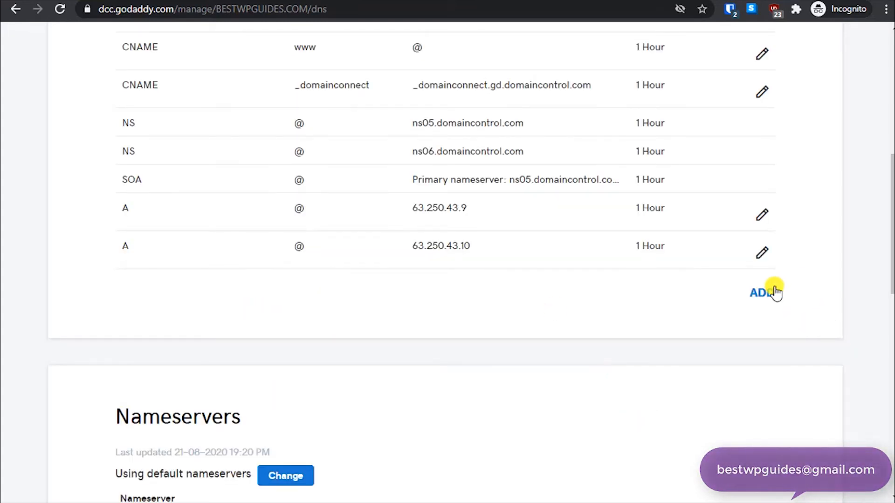
left_click(760, 293)
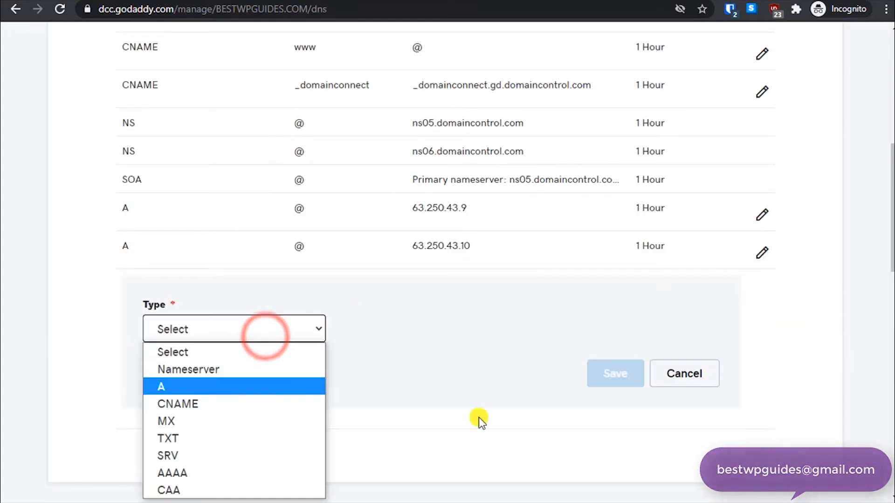
left_click(178, 404)
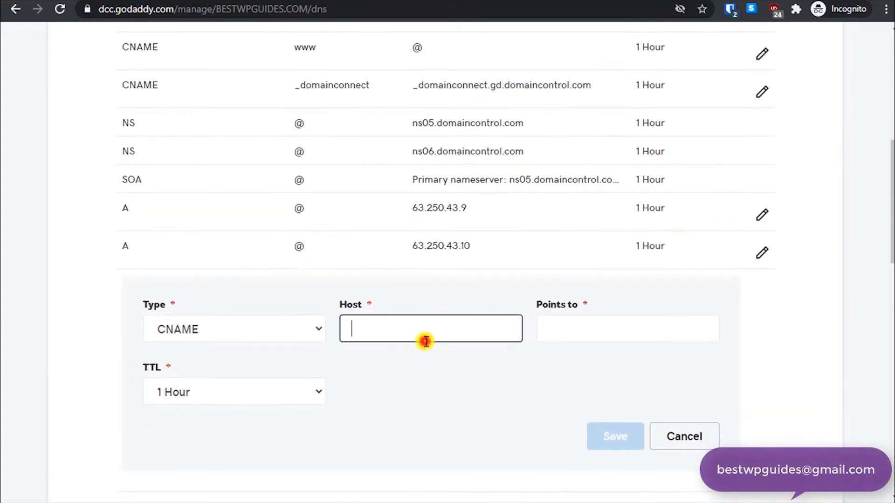
mouse_move(430, 353)
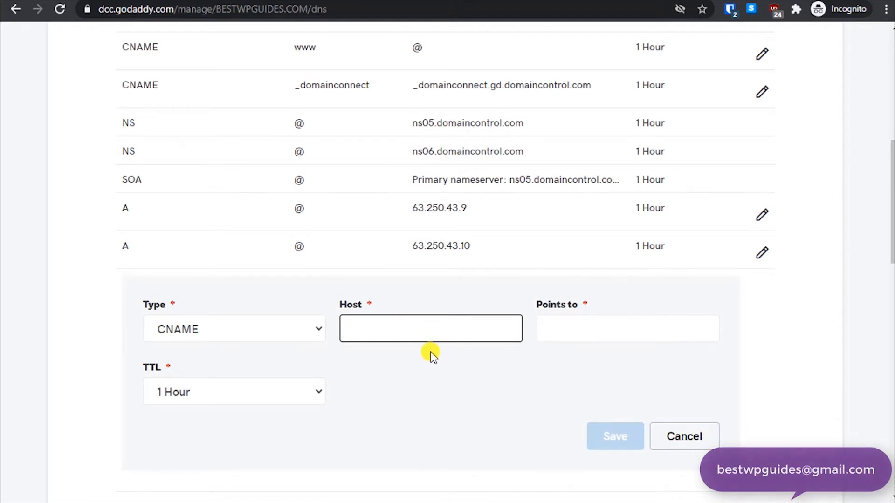
type("www")
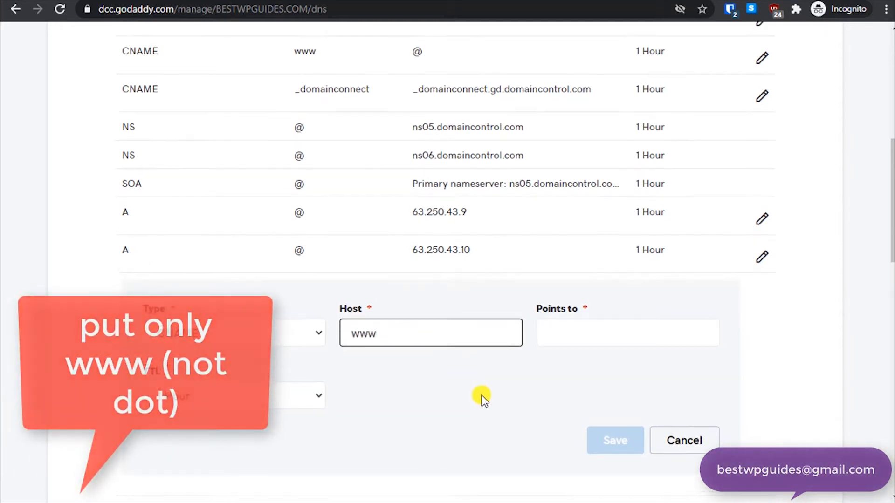
left_click(627, 329)
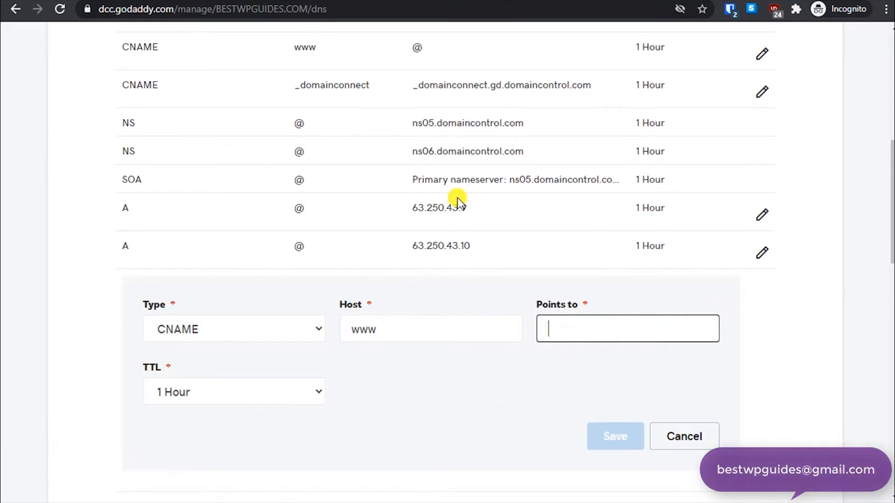
Step: Try saving with target 63.250.43.9, then @, and get a processing error
double_click(439, 207)
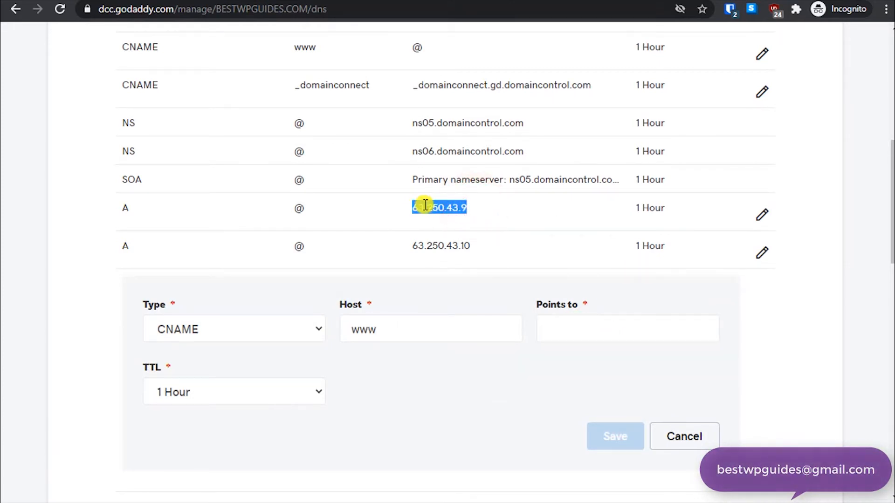
type("63.250.43.9")
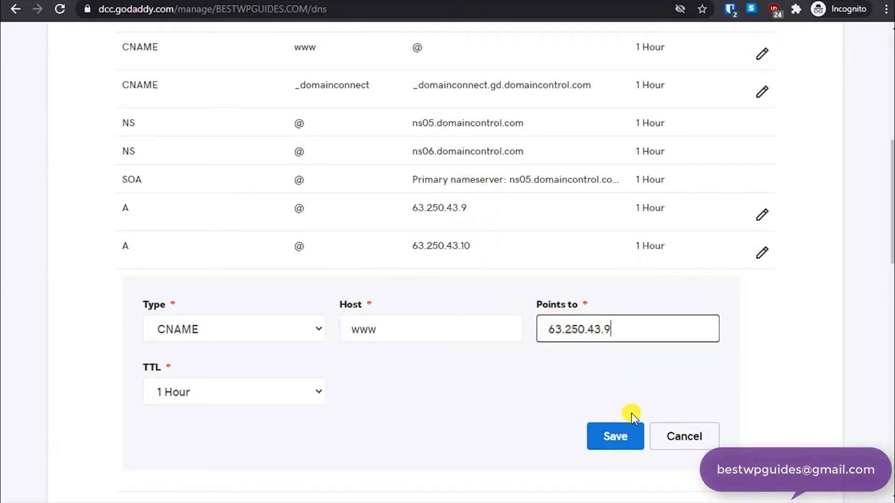
left_click(615, 436)
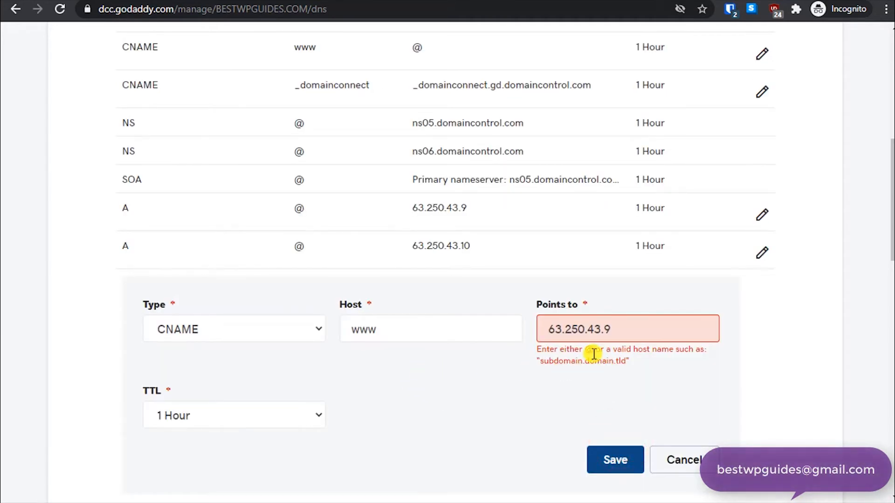
type("@")
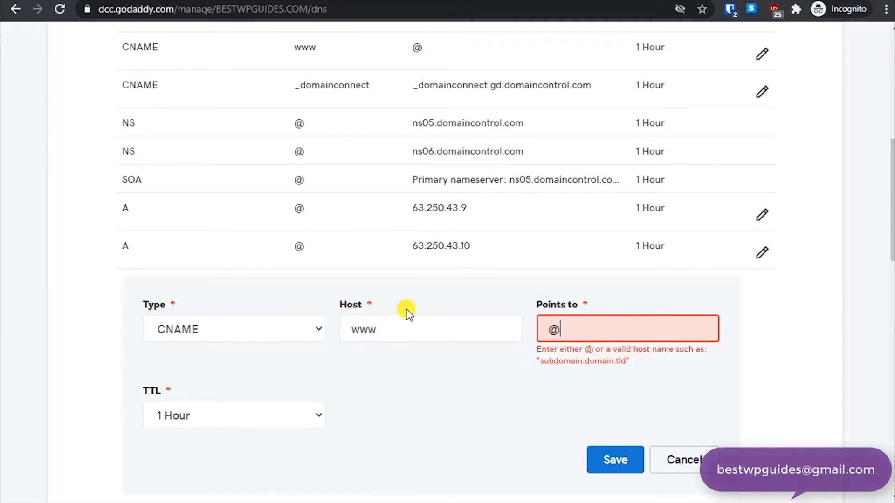
left_click(614, 460)
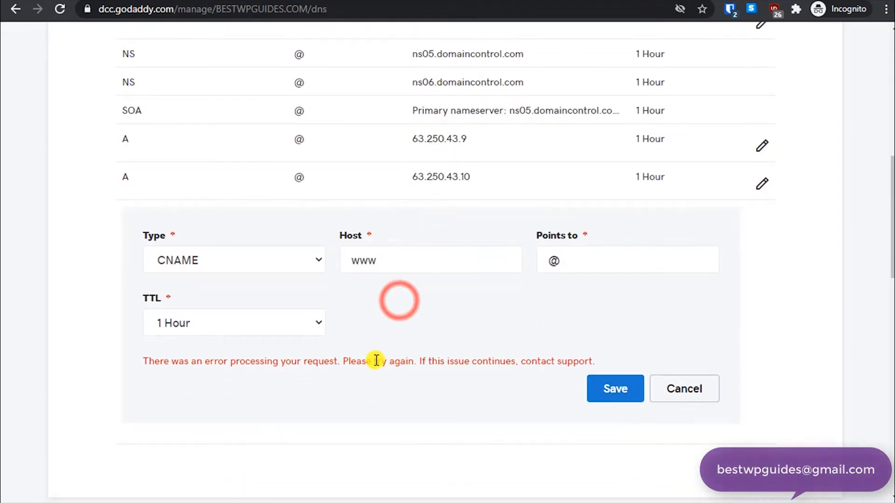
Step: Confirm the existing www → @ CNAME record and cancel the duplicate new-record form
scroll("down", 3)
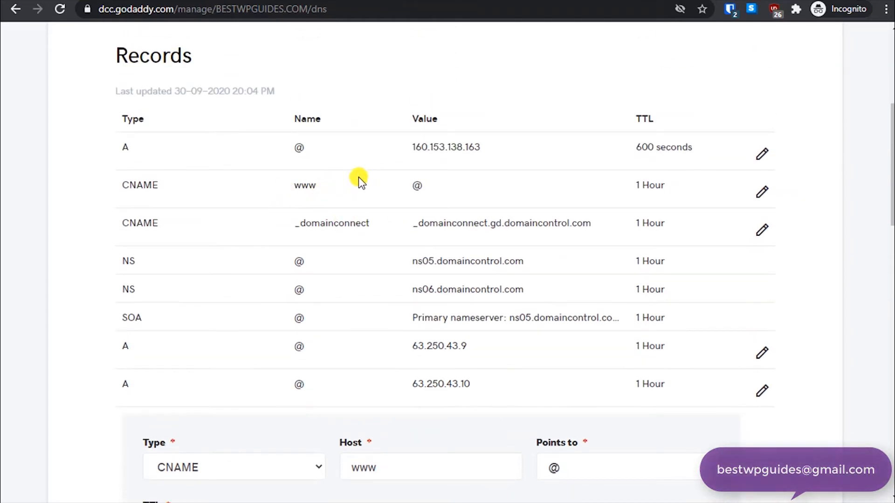
double_click(139, 185)
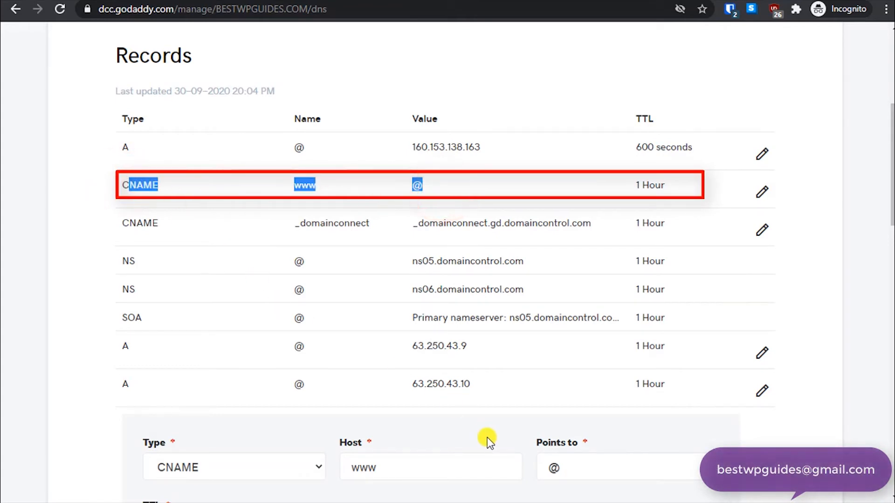
scroll("down", 3)
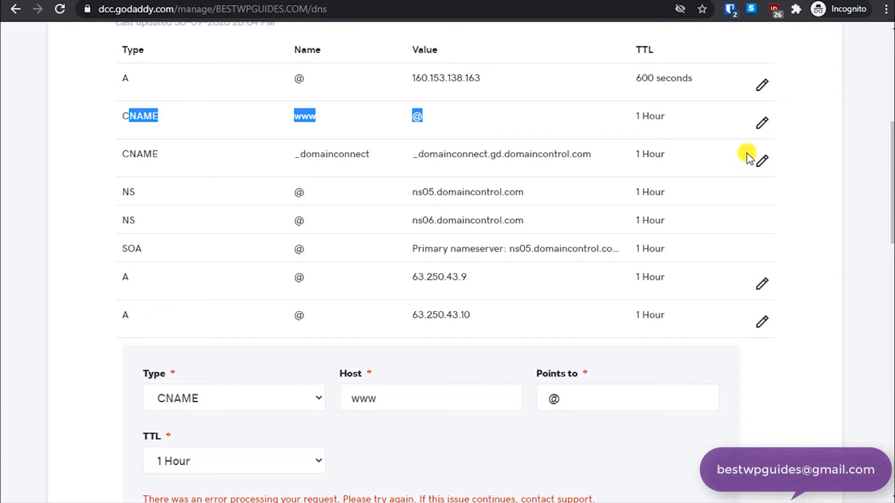
scroll("down", 3)
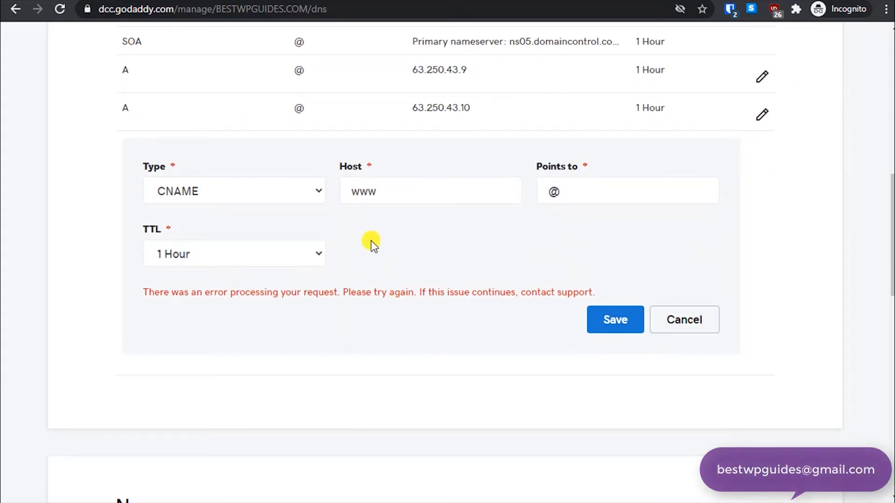
mouse_move(684, 320)
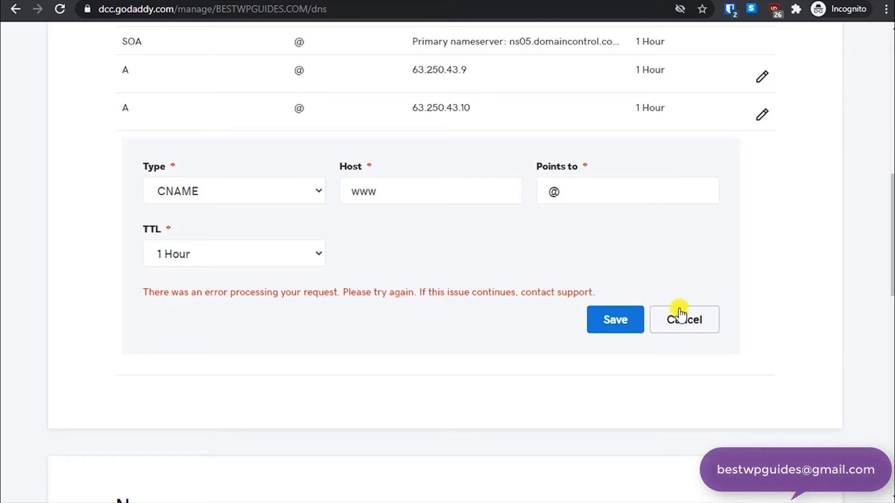
left_click(684, 320)
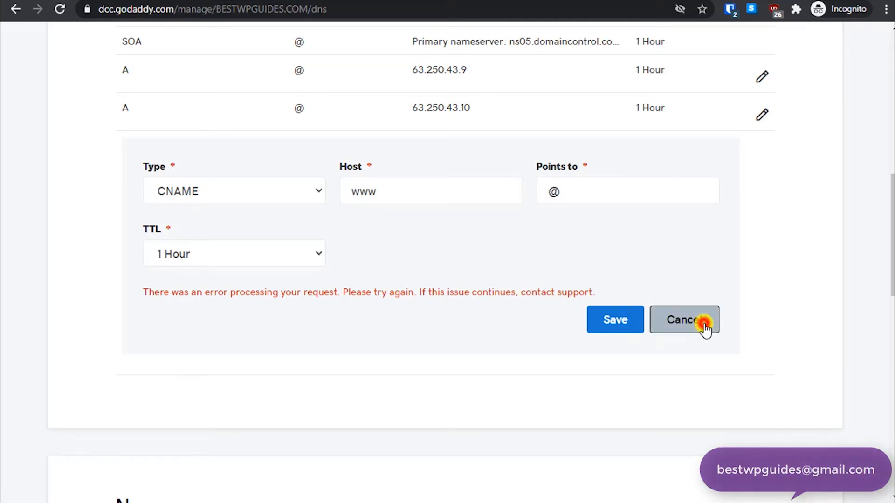
left_click(685, 319)
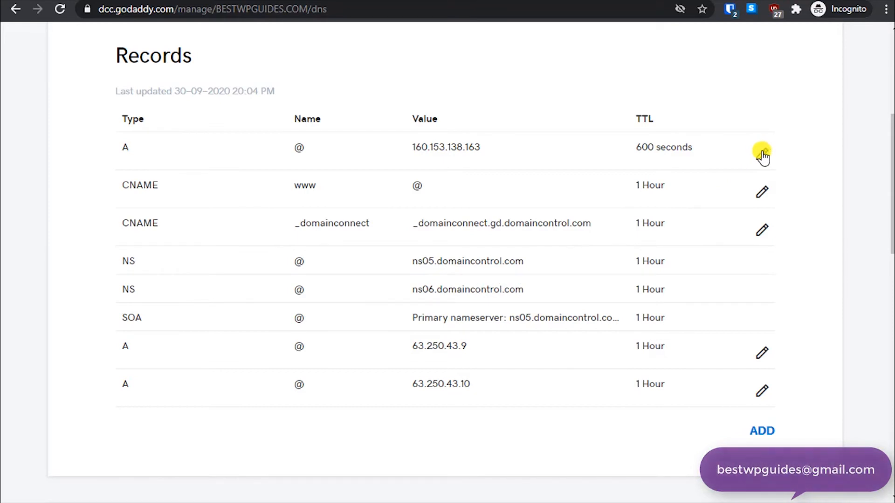
Step: Open and close the 160.153.138.163 A record unchanged, then delete the www CNAME record
left_click(763, 154)
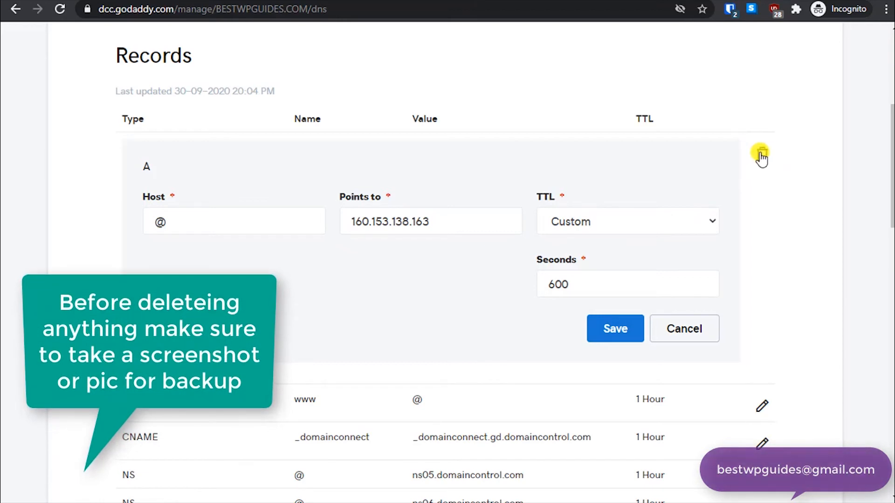
mouse_move(694, 314)
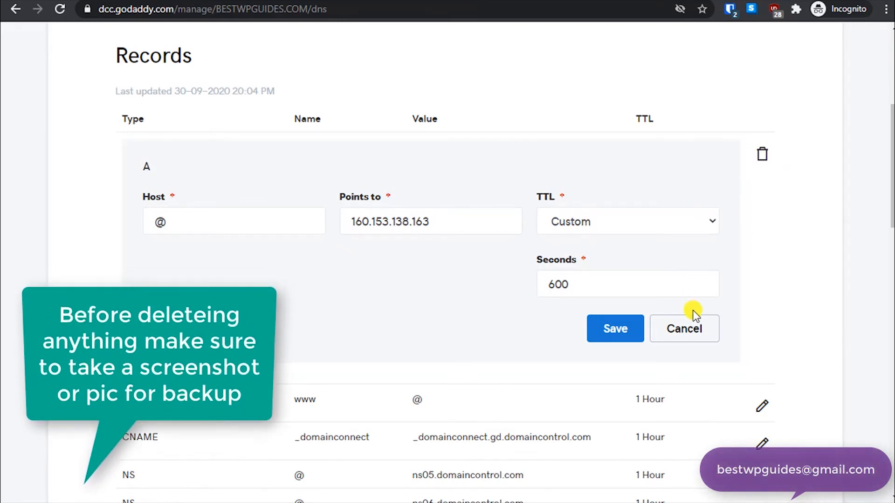
left_click(615, 328)
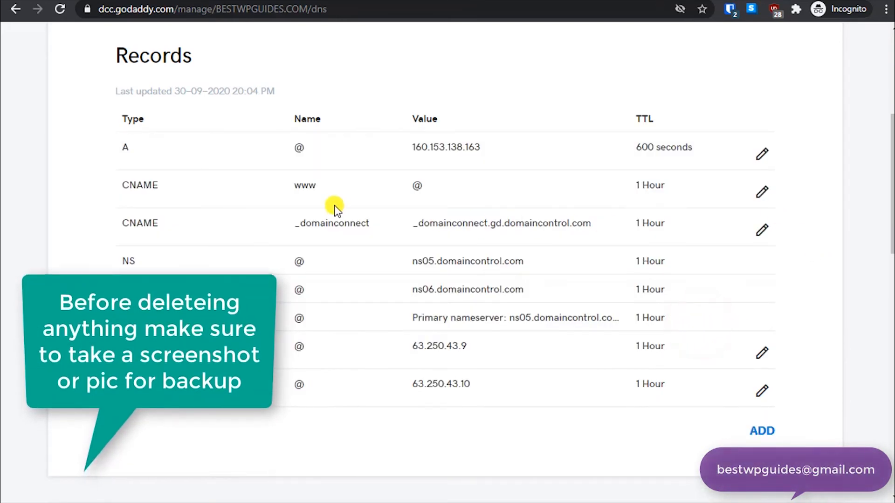
left_click(761, 191)
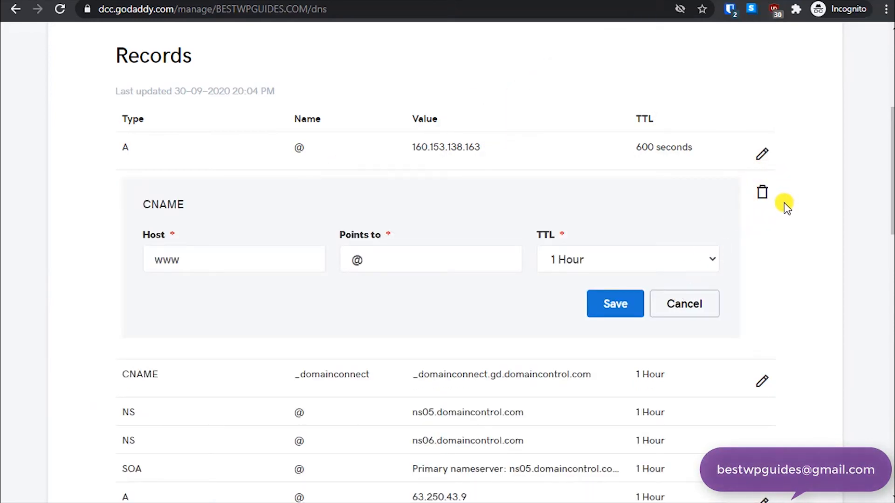
left_click(762, 192)
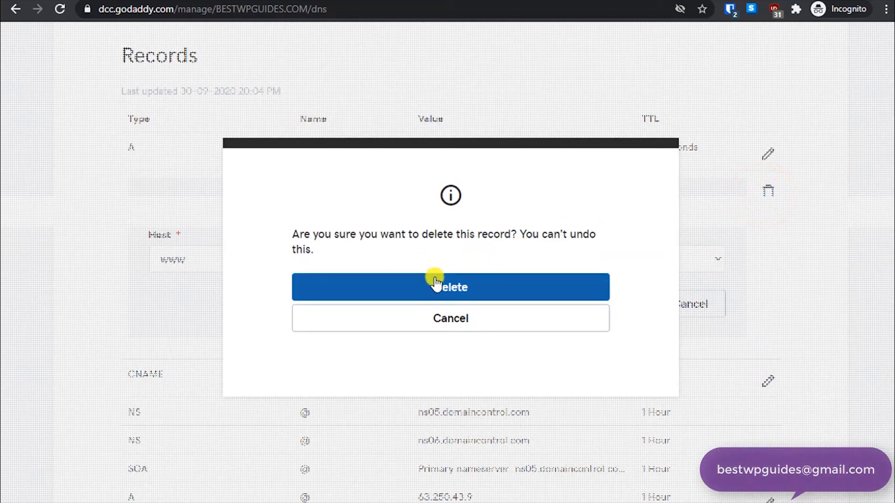
left_click(451, 286)
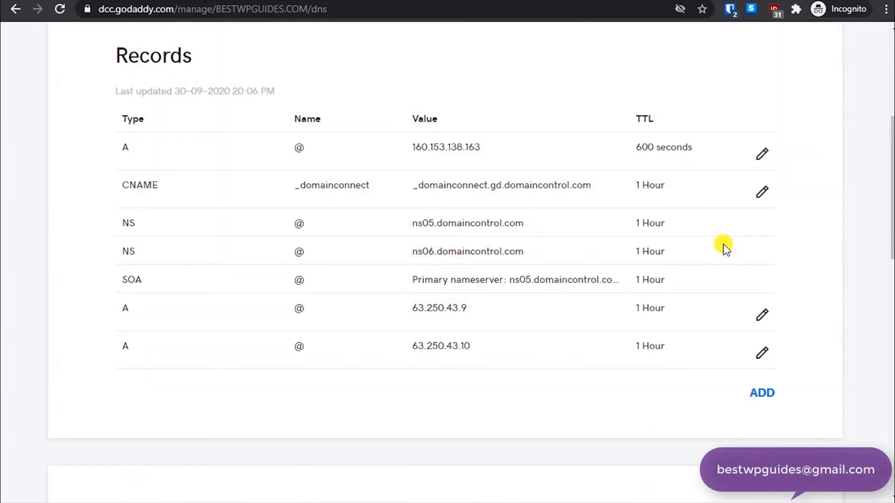
mouse_move(763, 353)
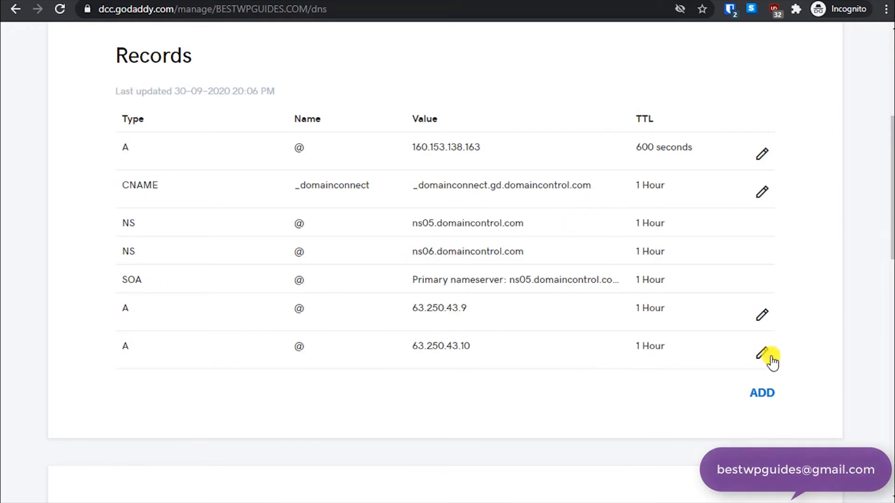
mouse_move(455, 244)
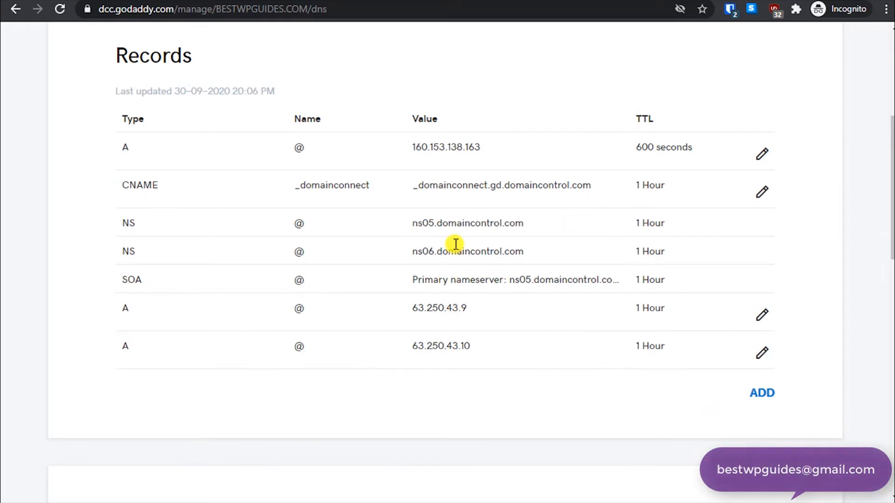
mouse_move(436, 140)
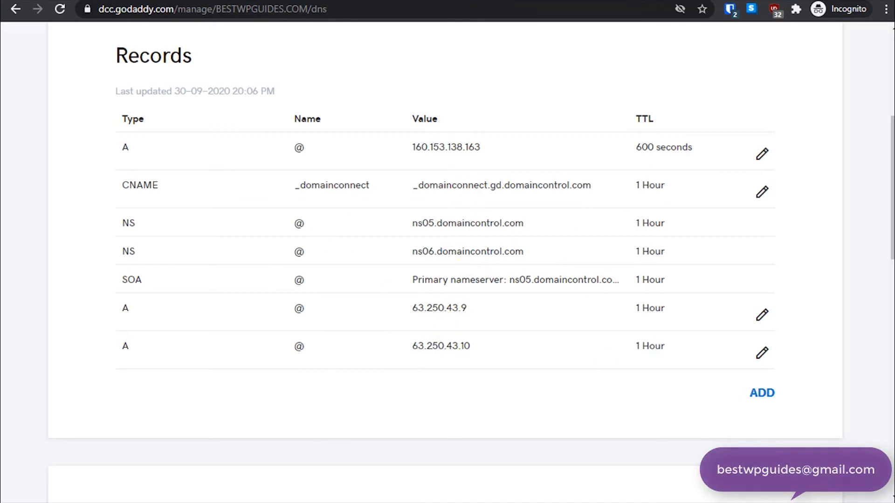
Step: Save a CNAME record with host www pointing to @, then review the updated record list
left_click(761, 392)
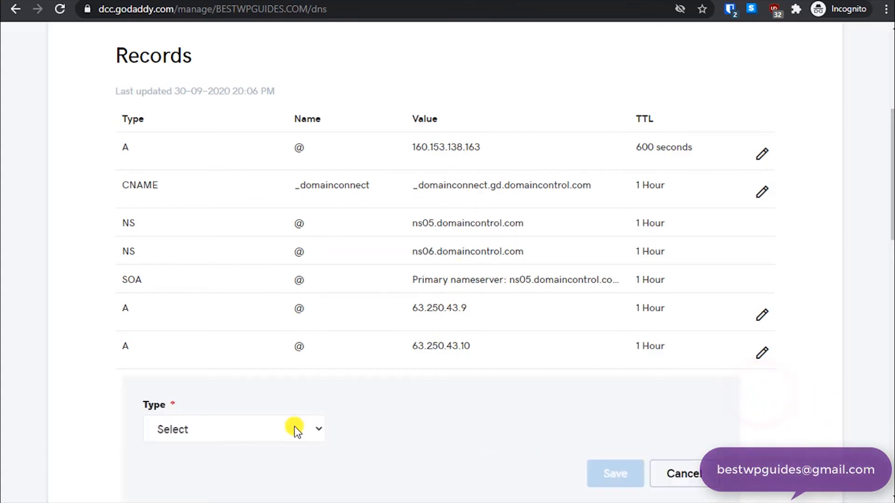
left_click(233, 429)
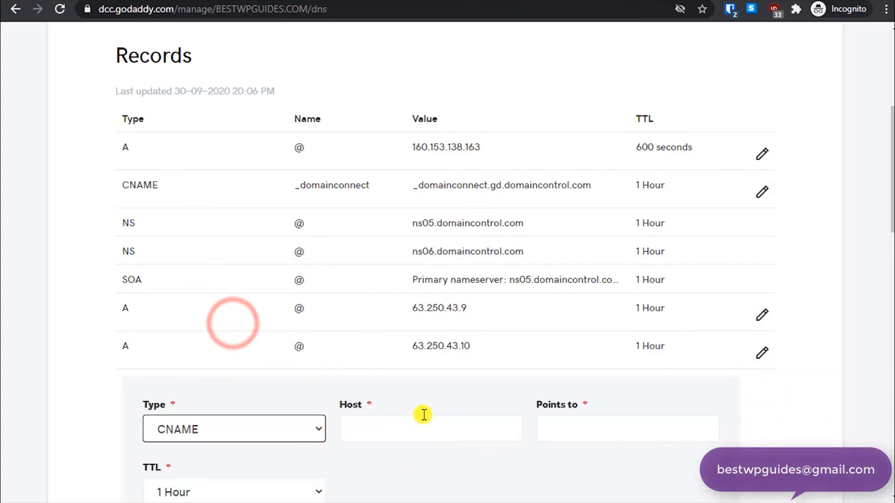
type("w")
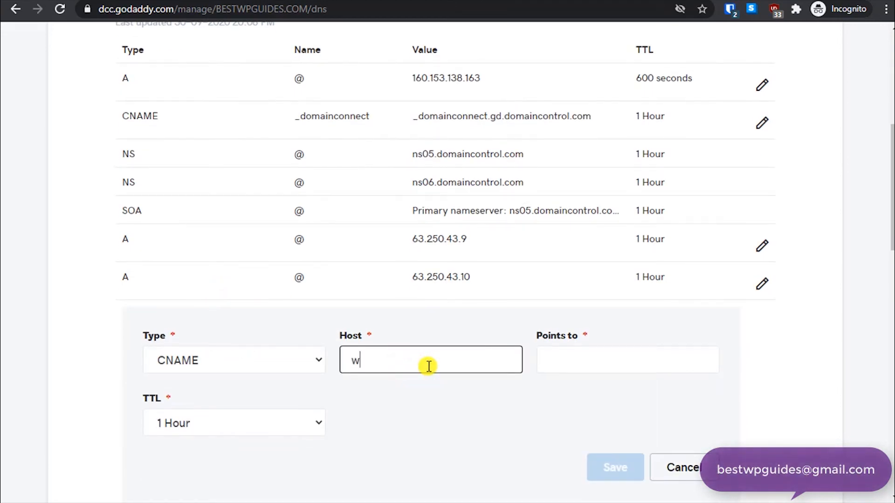
type("@")
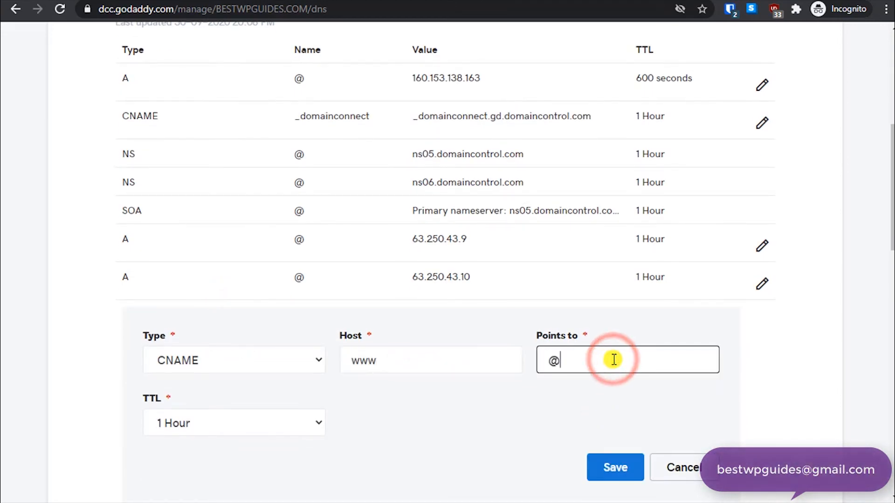
left_click(615, 468)
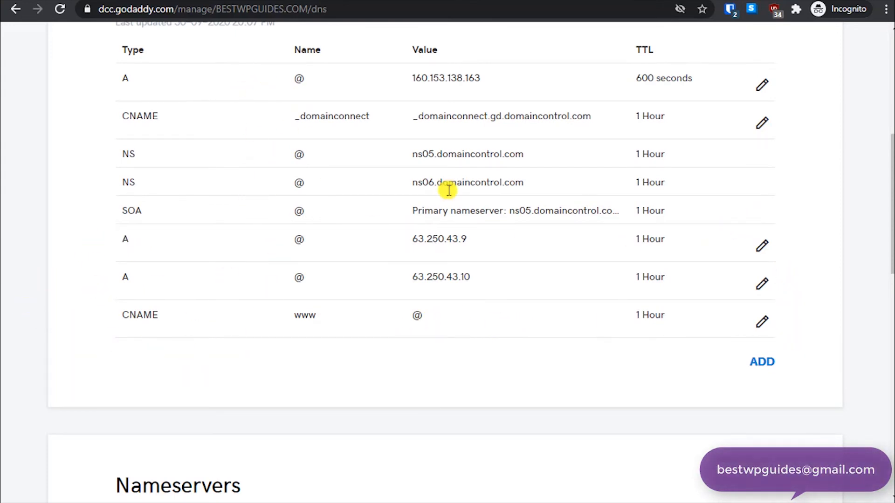
mouse_move(460, 245)
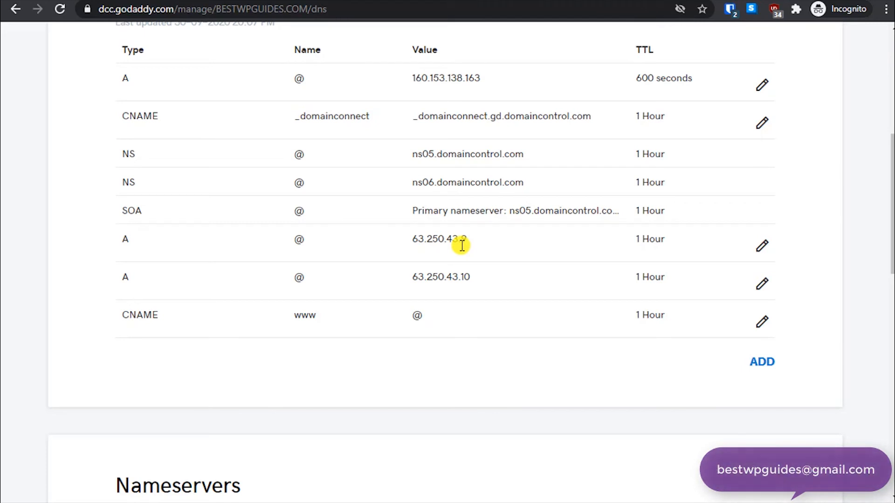
scroll("down", 3)
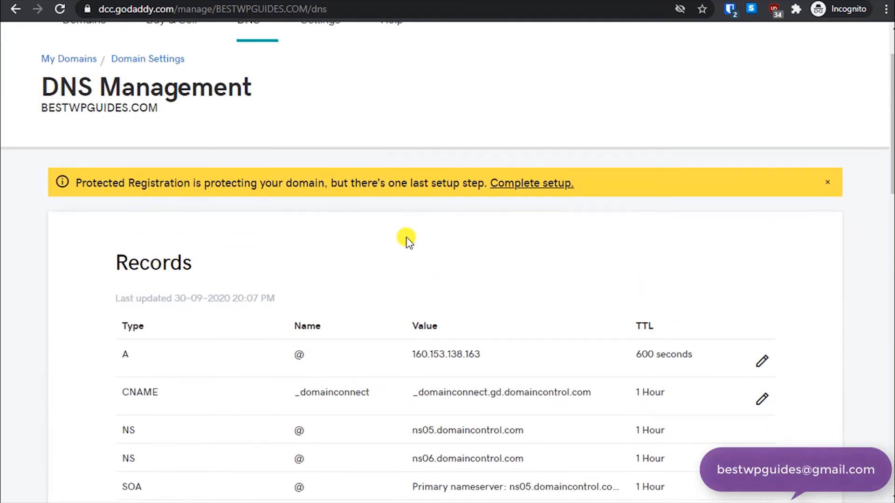
Step: Run the EasyWP domain check for bestwpguides.com
scroll("down", 3)
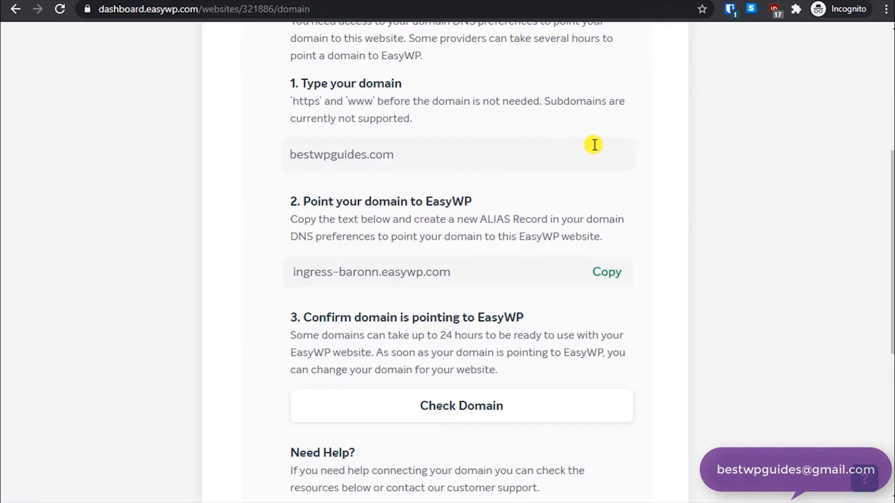
scroll("down", 3)
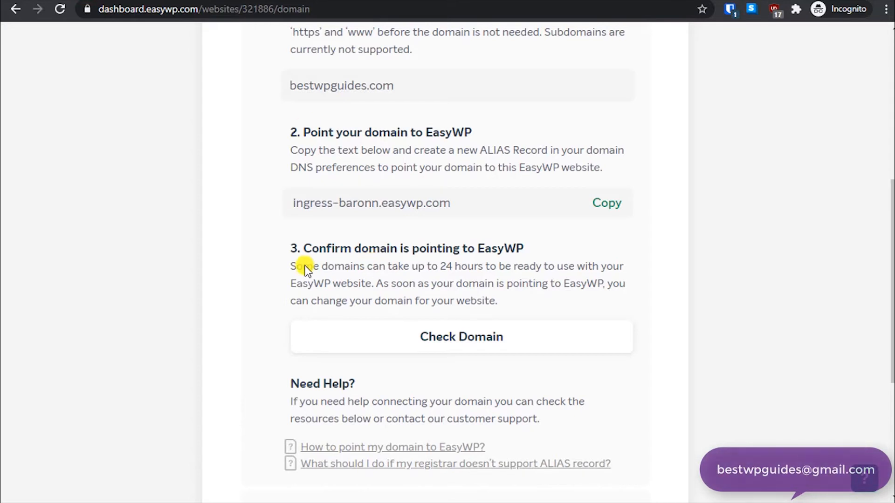
scroll("down", 3)
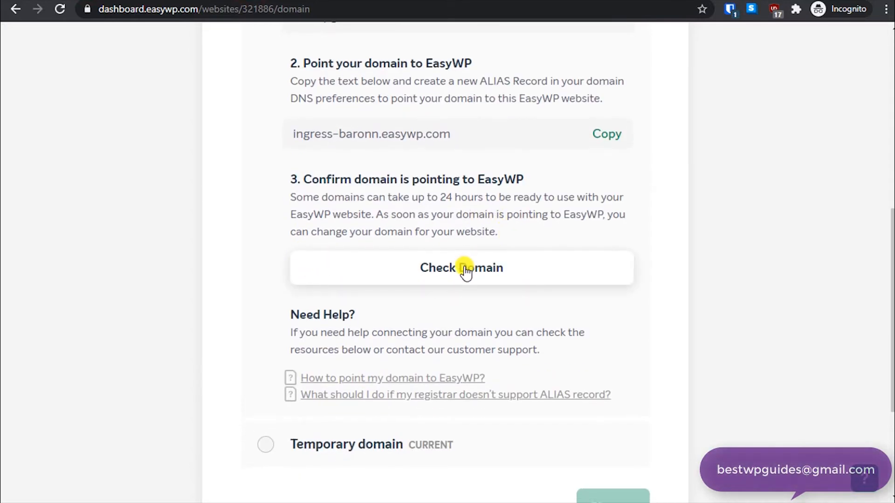
left_click(461, 268)
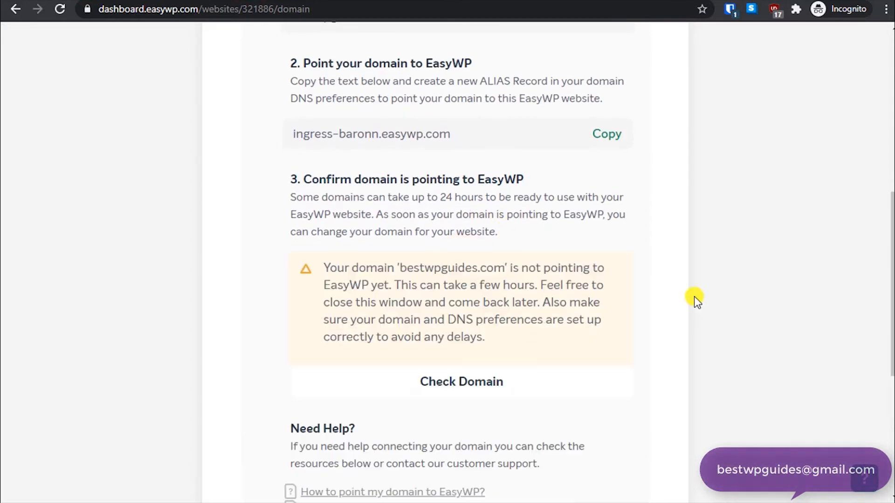
mouse_move(559, 279)
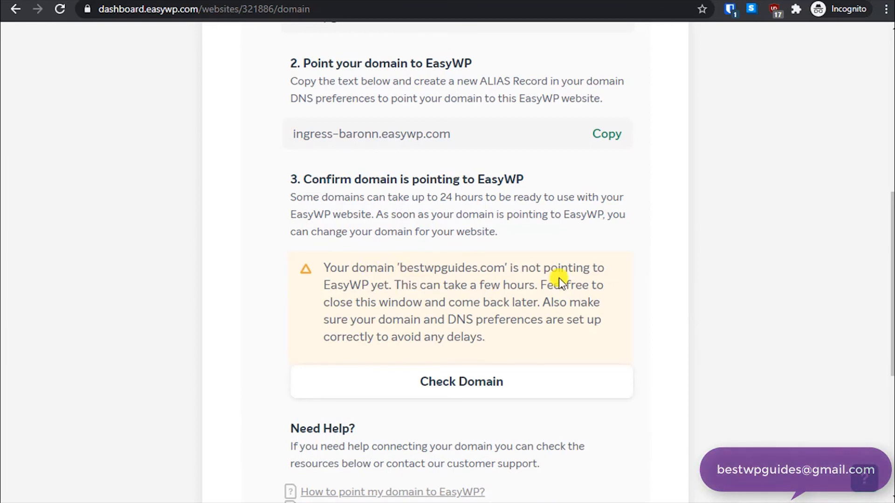
mouse_move(572, 290)
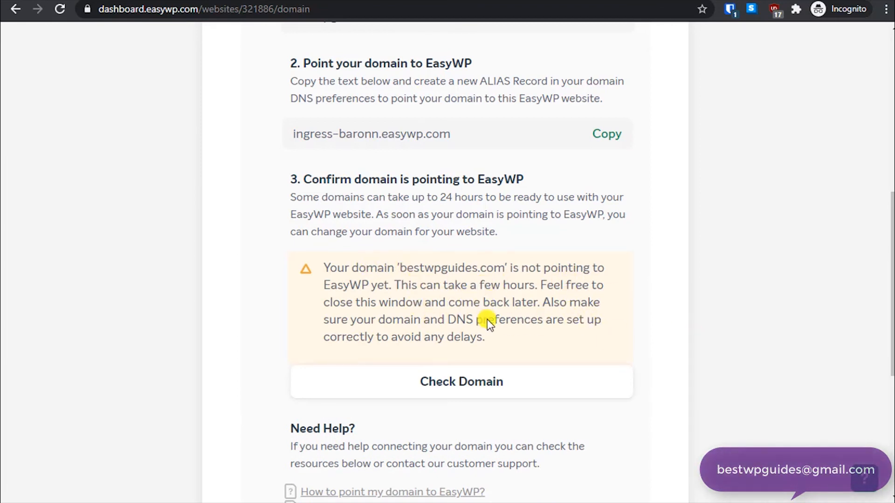
Step: Read the not-pointing-to-EasyWP warning and try switching the site to bestwpguides.com
scroll("down", 3)
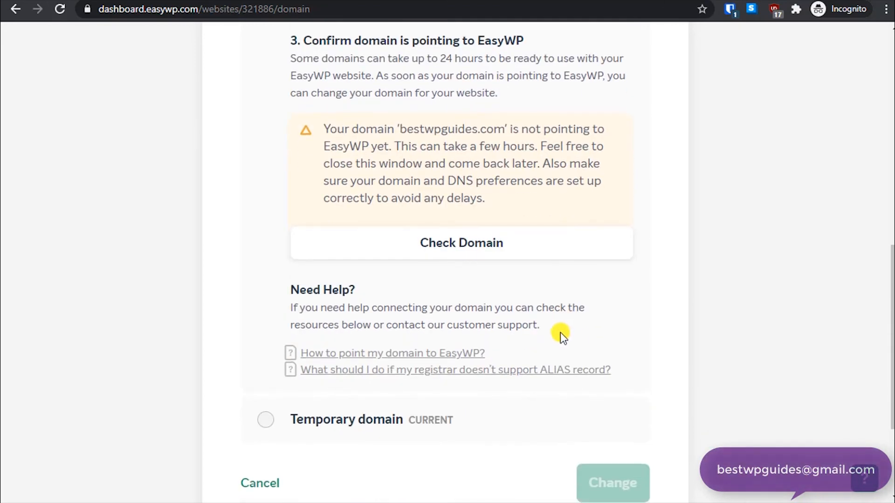
scroll("up", 3)
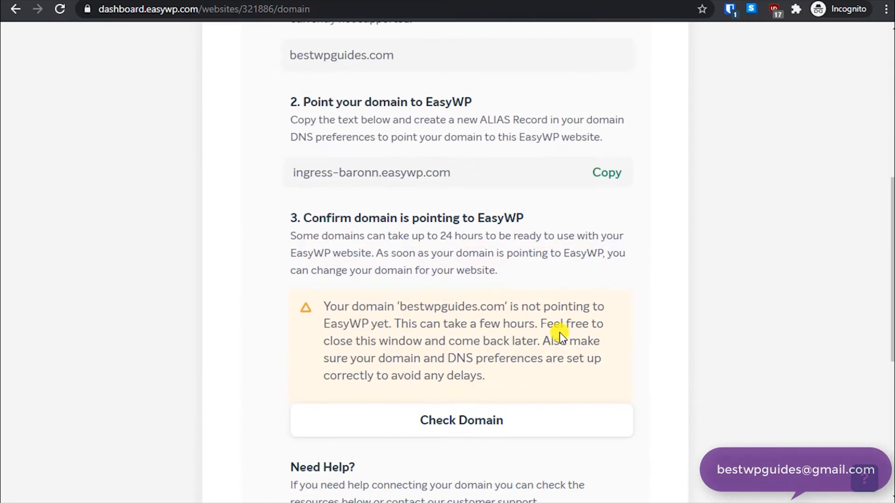
scroll("down", 3)
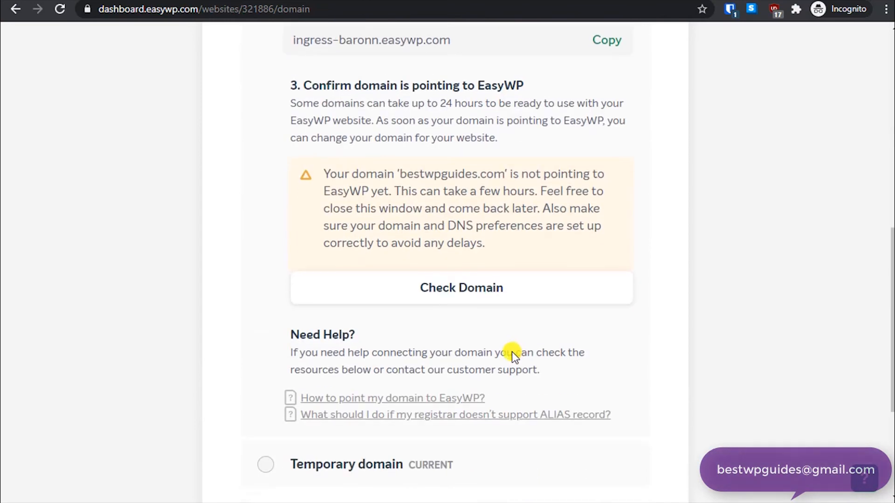
mouse_move(467, 287)
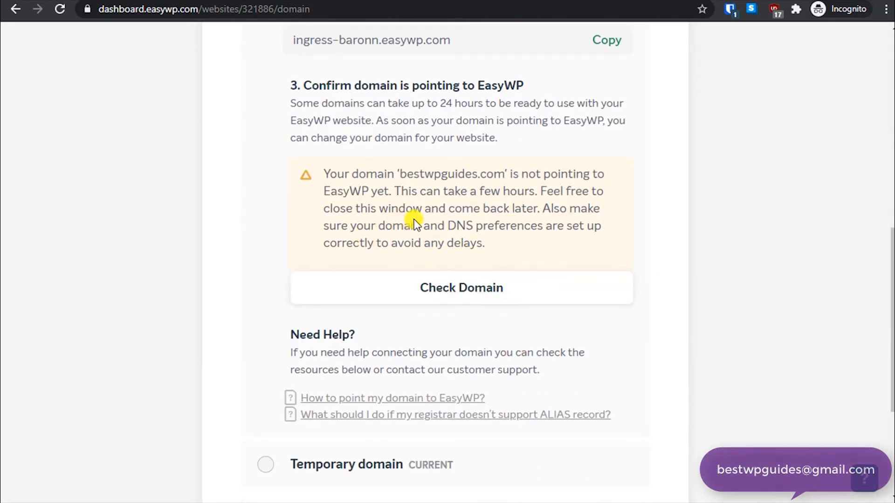
scroll("down", 3)
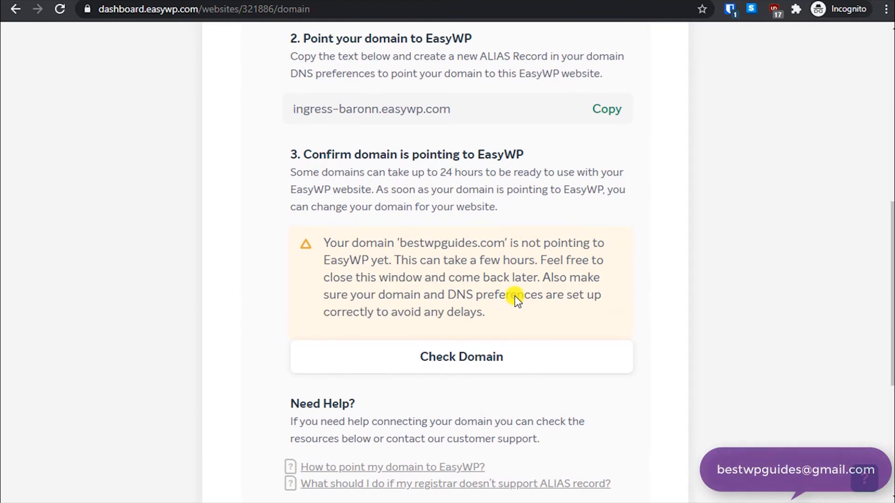
scroll("down", 3)
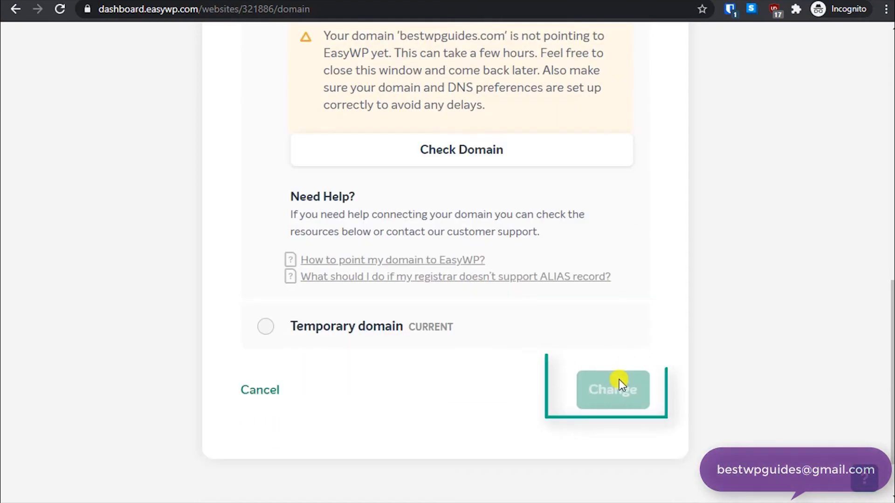
left_click(612, 390)
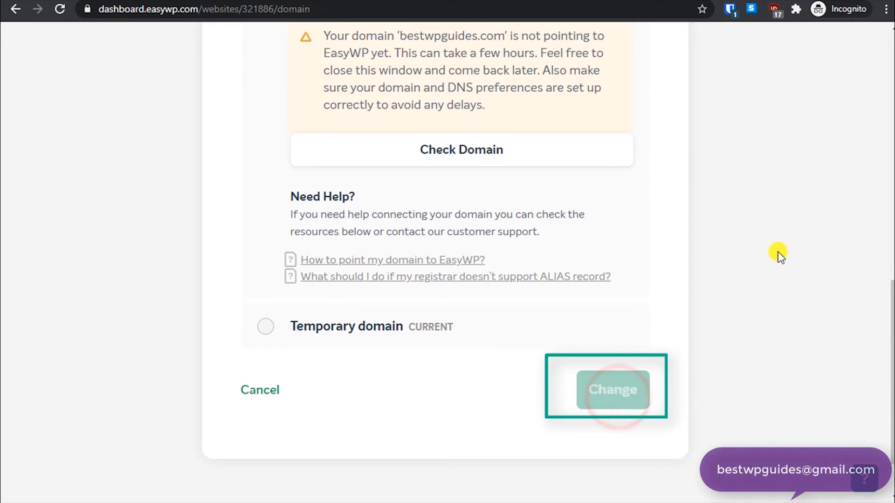